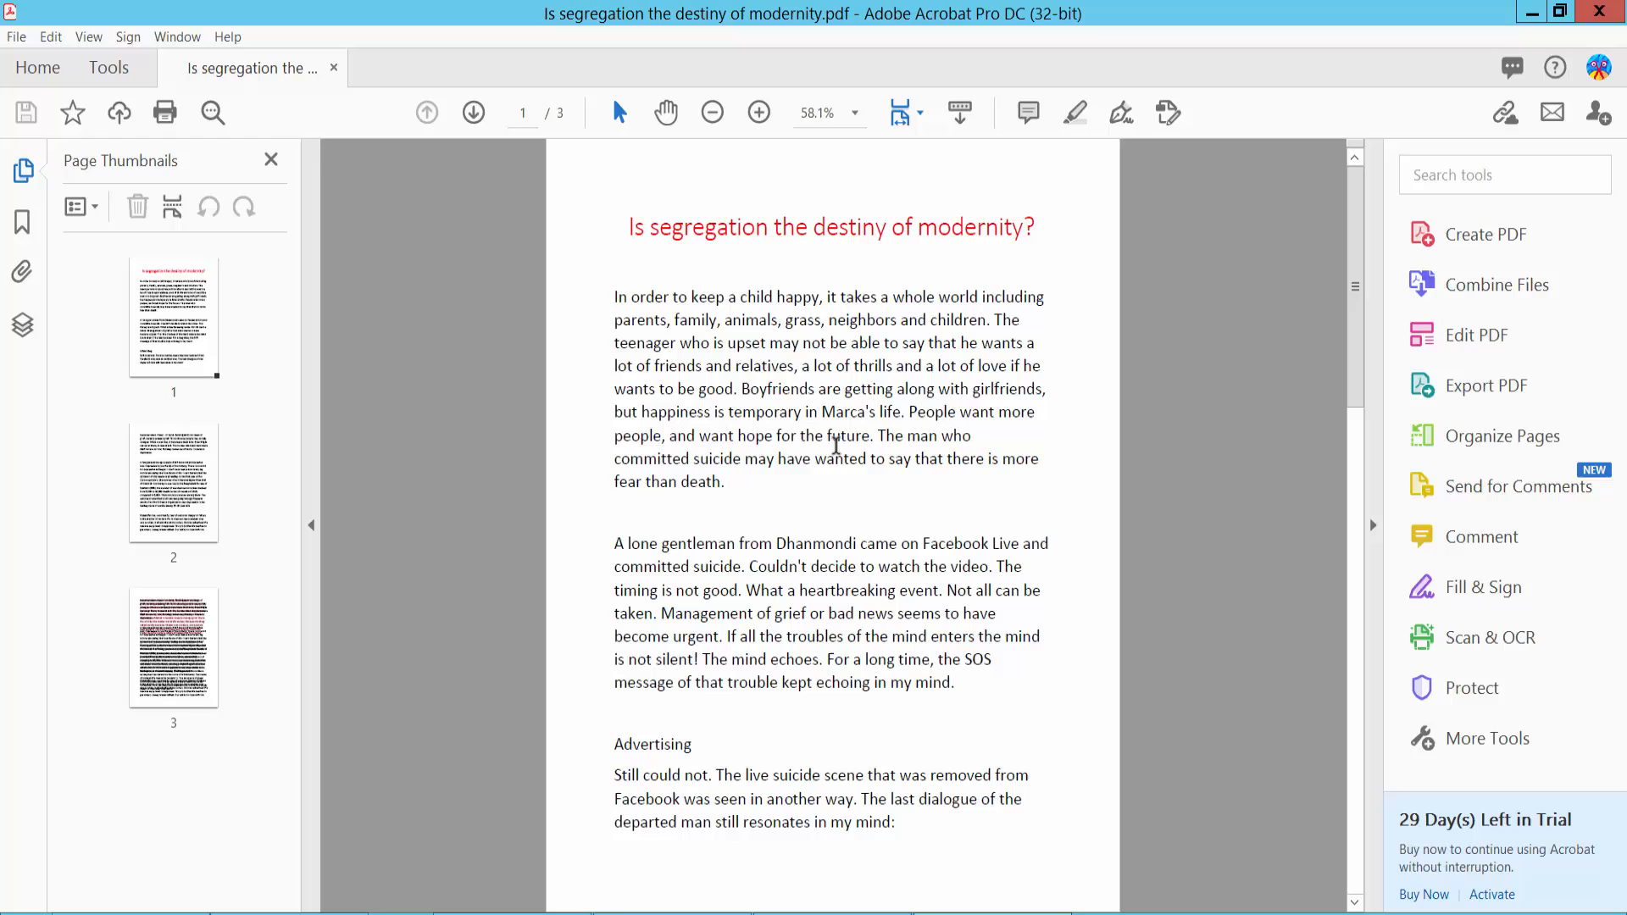
mouse_move(561, 288)
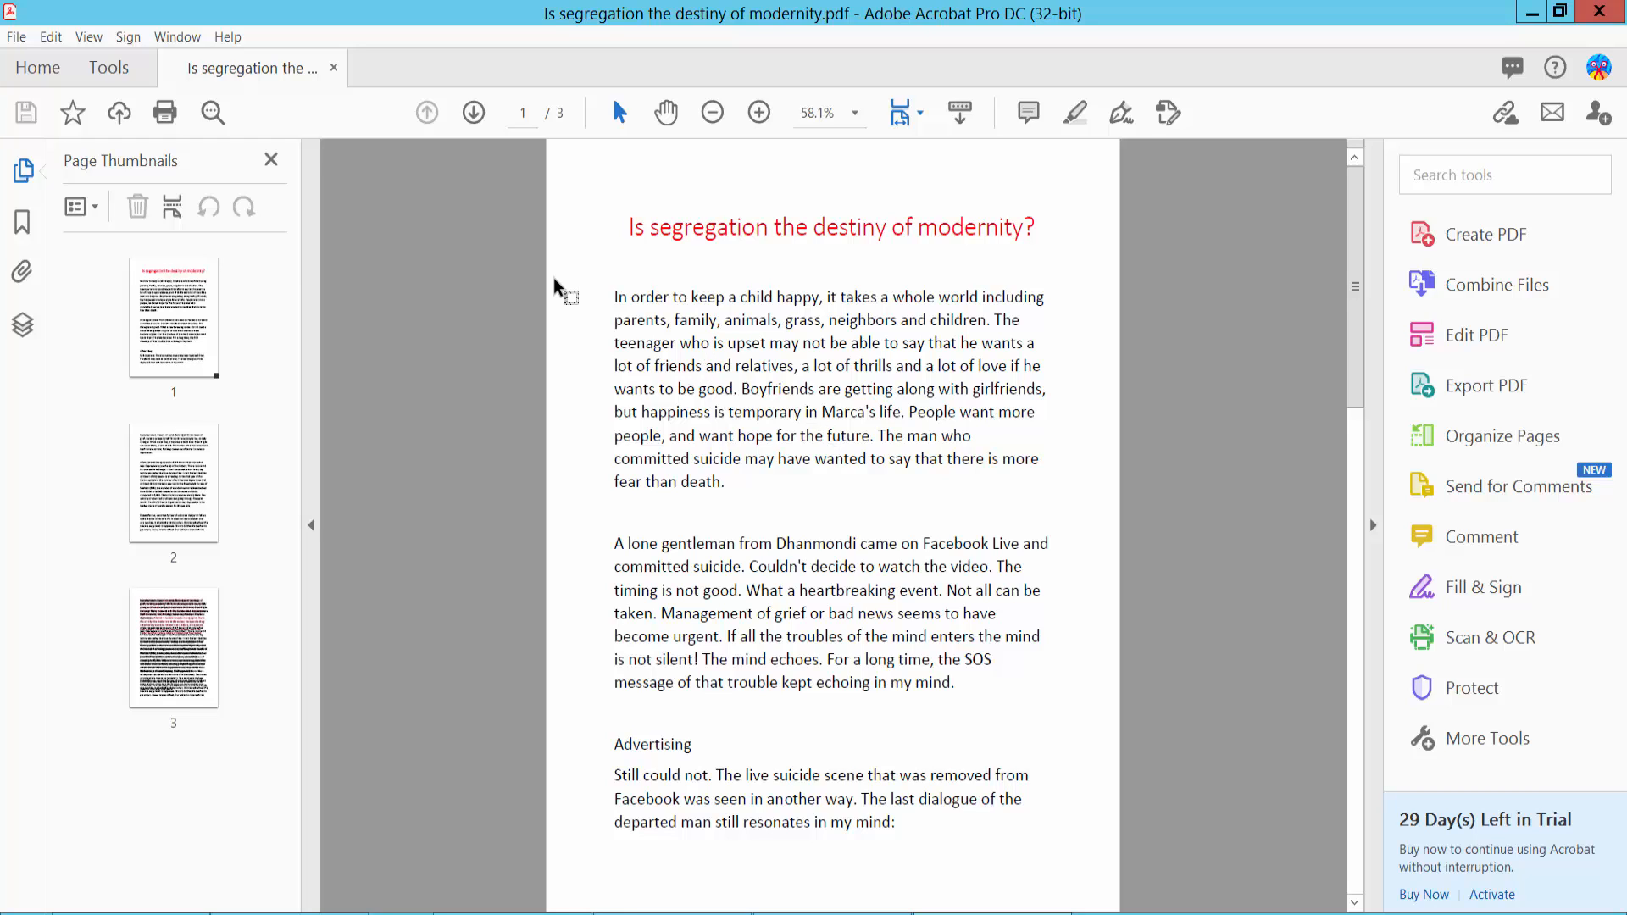
Step: Show the Acrobat Tools Center with the full tools catalogue
click(108, 68)
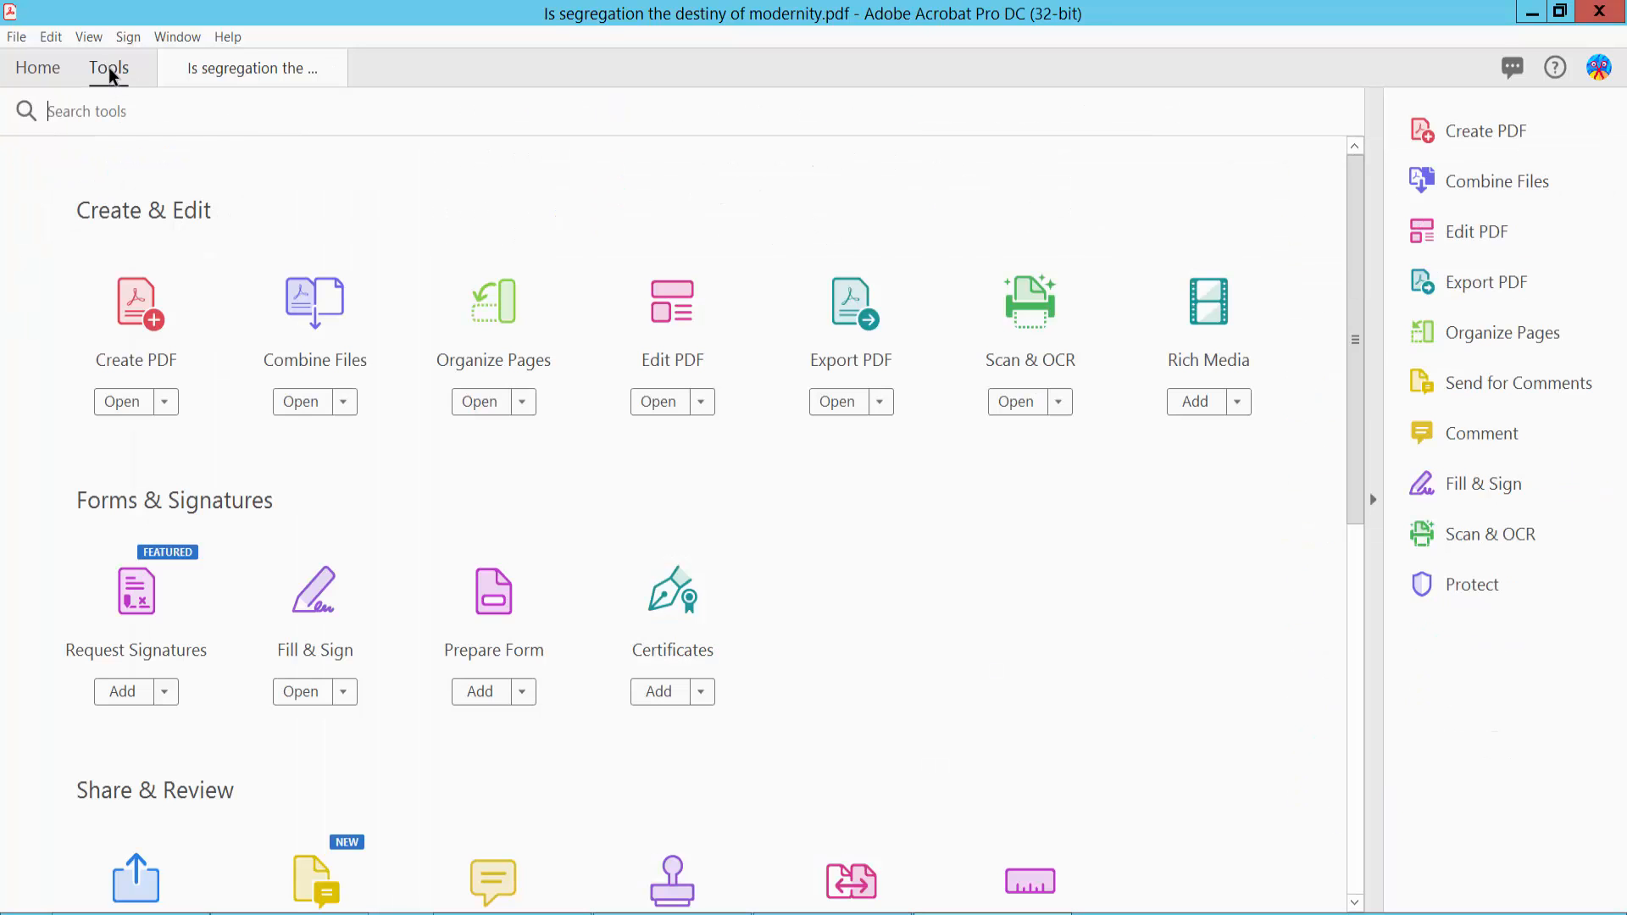
mouse_move(667, 342)
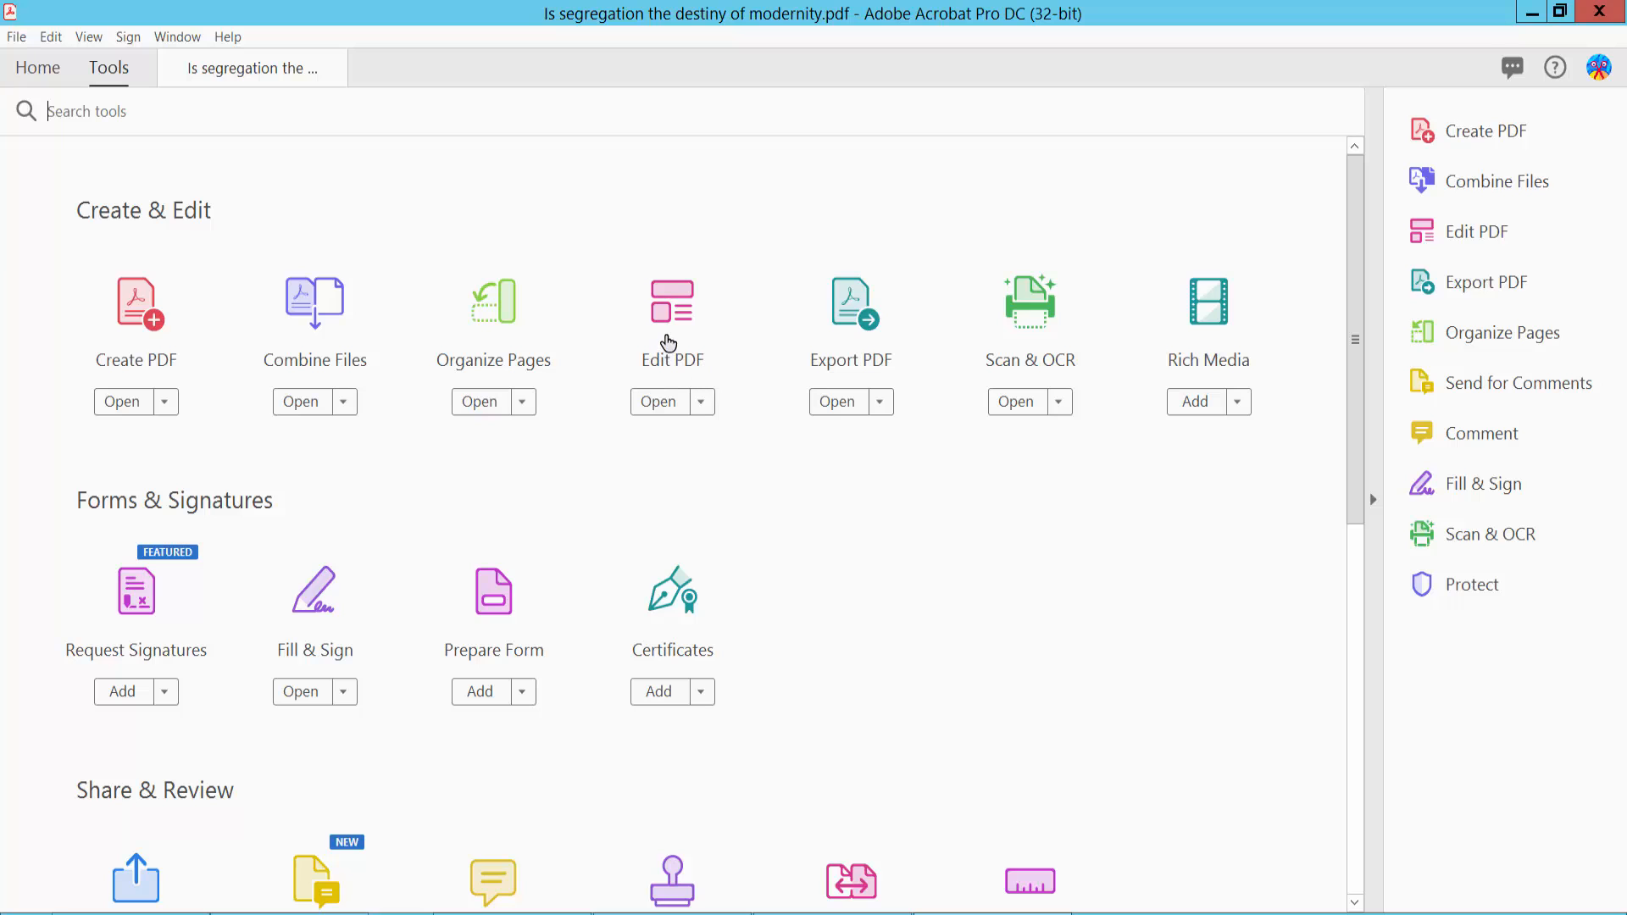
Step: Enter Edit PDF mode and set the first paragraph's character spacing to 0.50
click(658, 402)
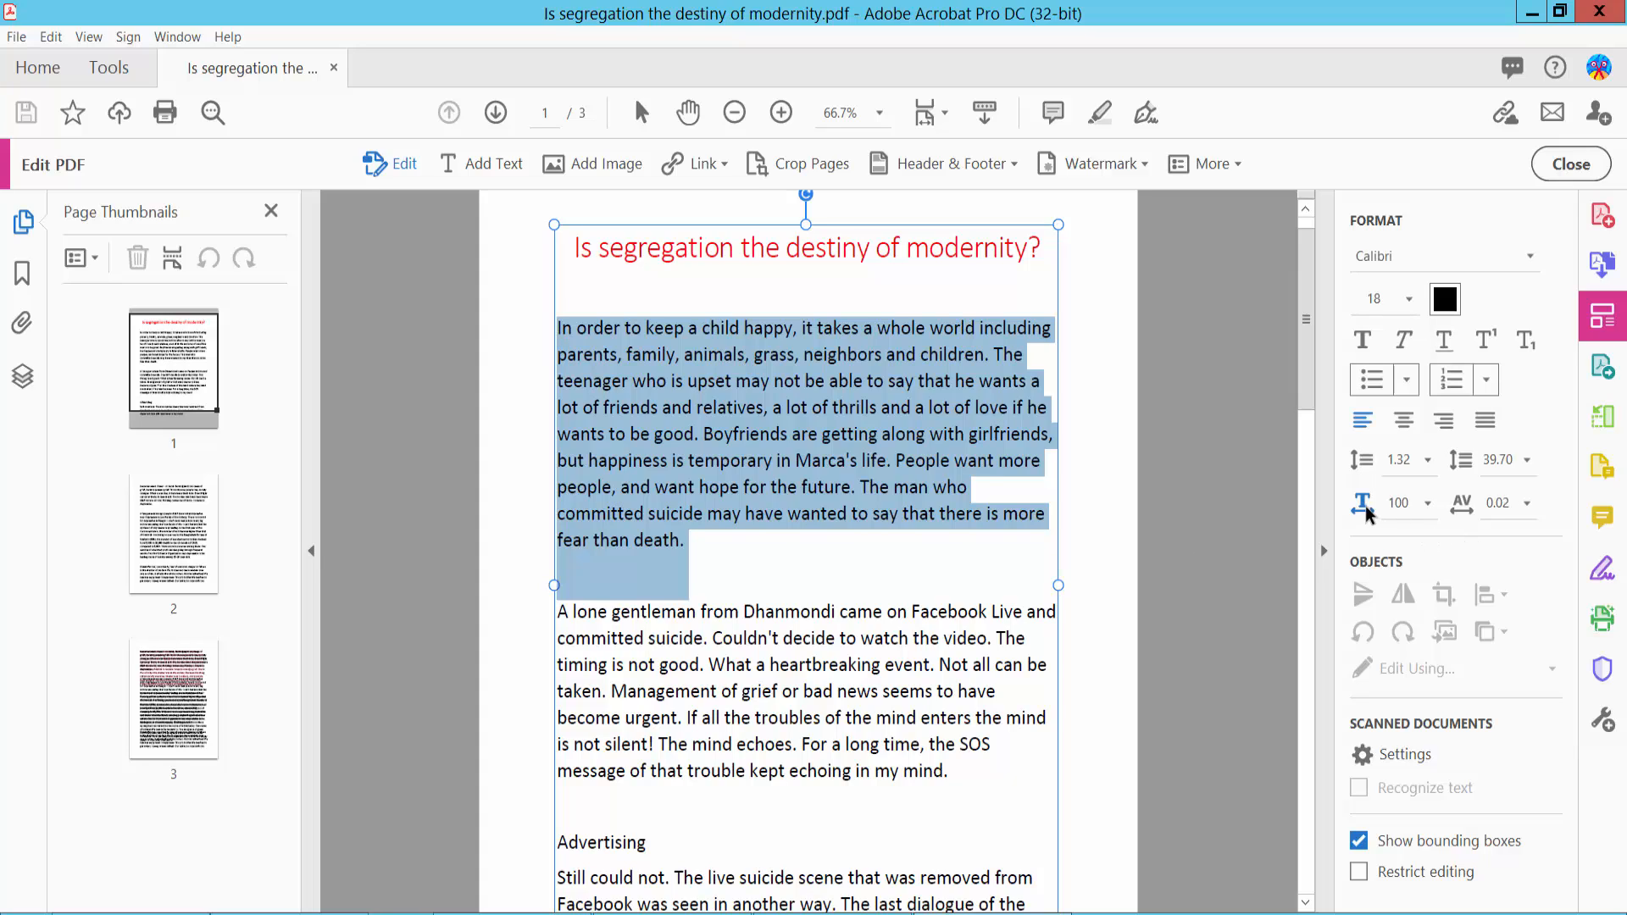
mouse_move(1361, 506)
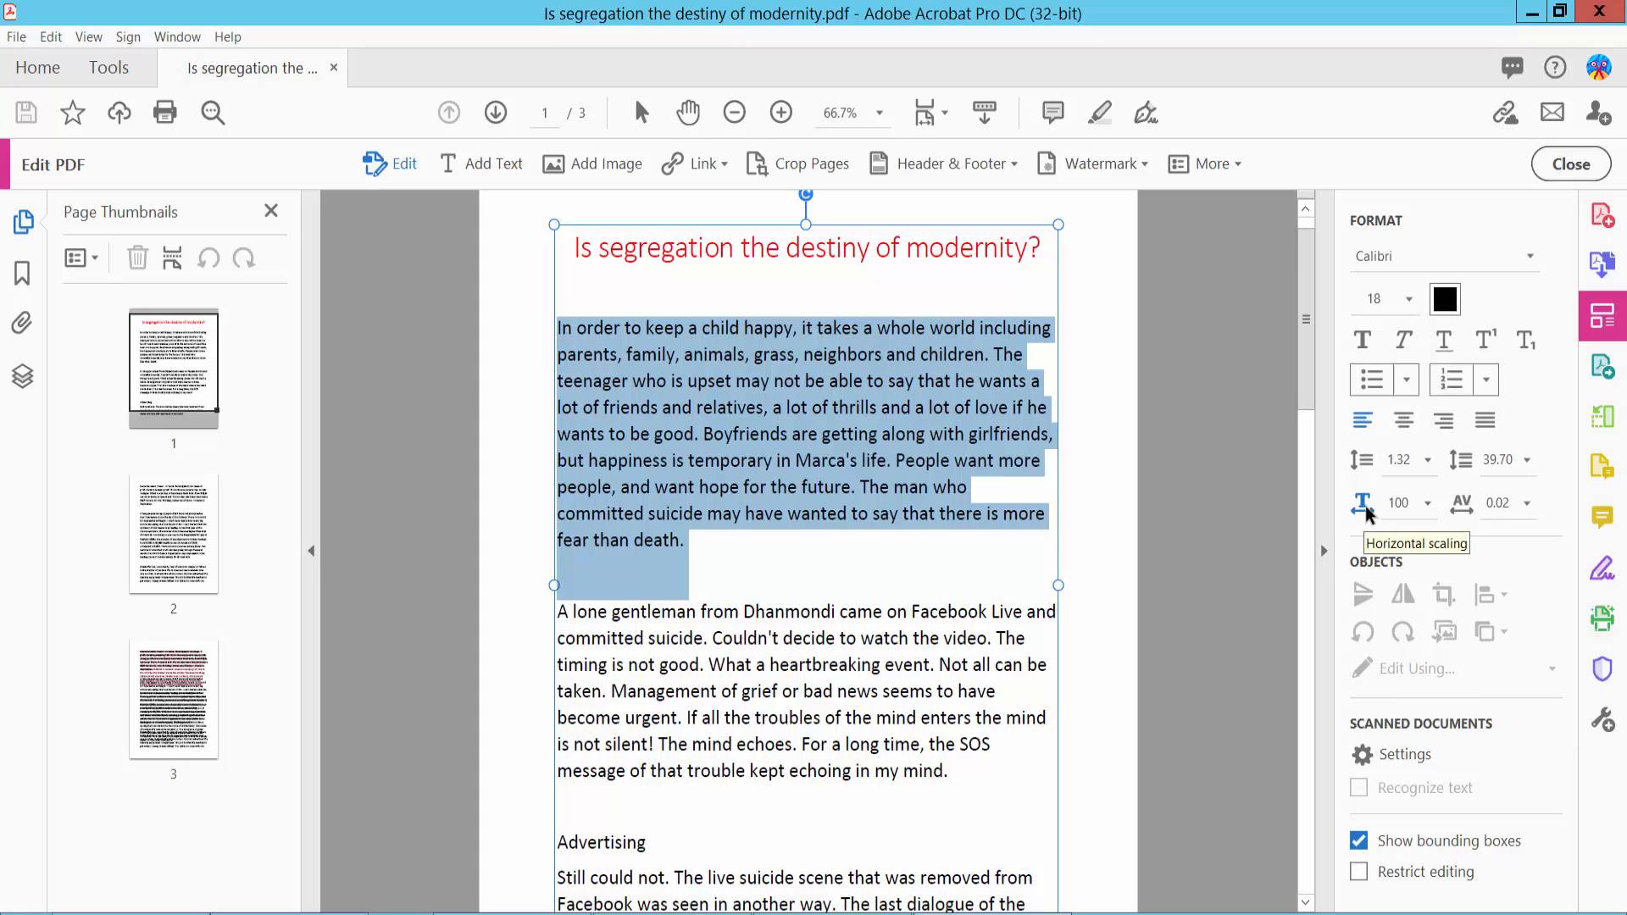
mouse_move(1500, 503)
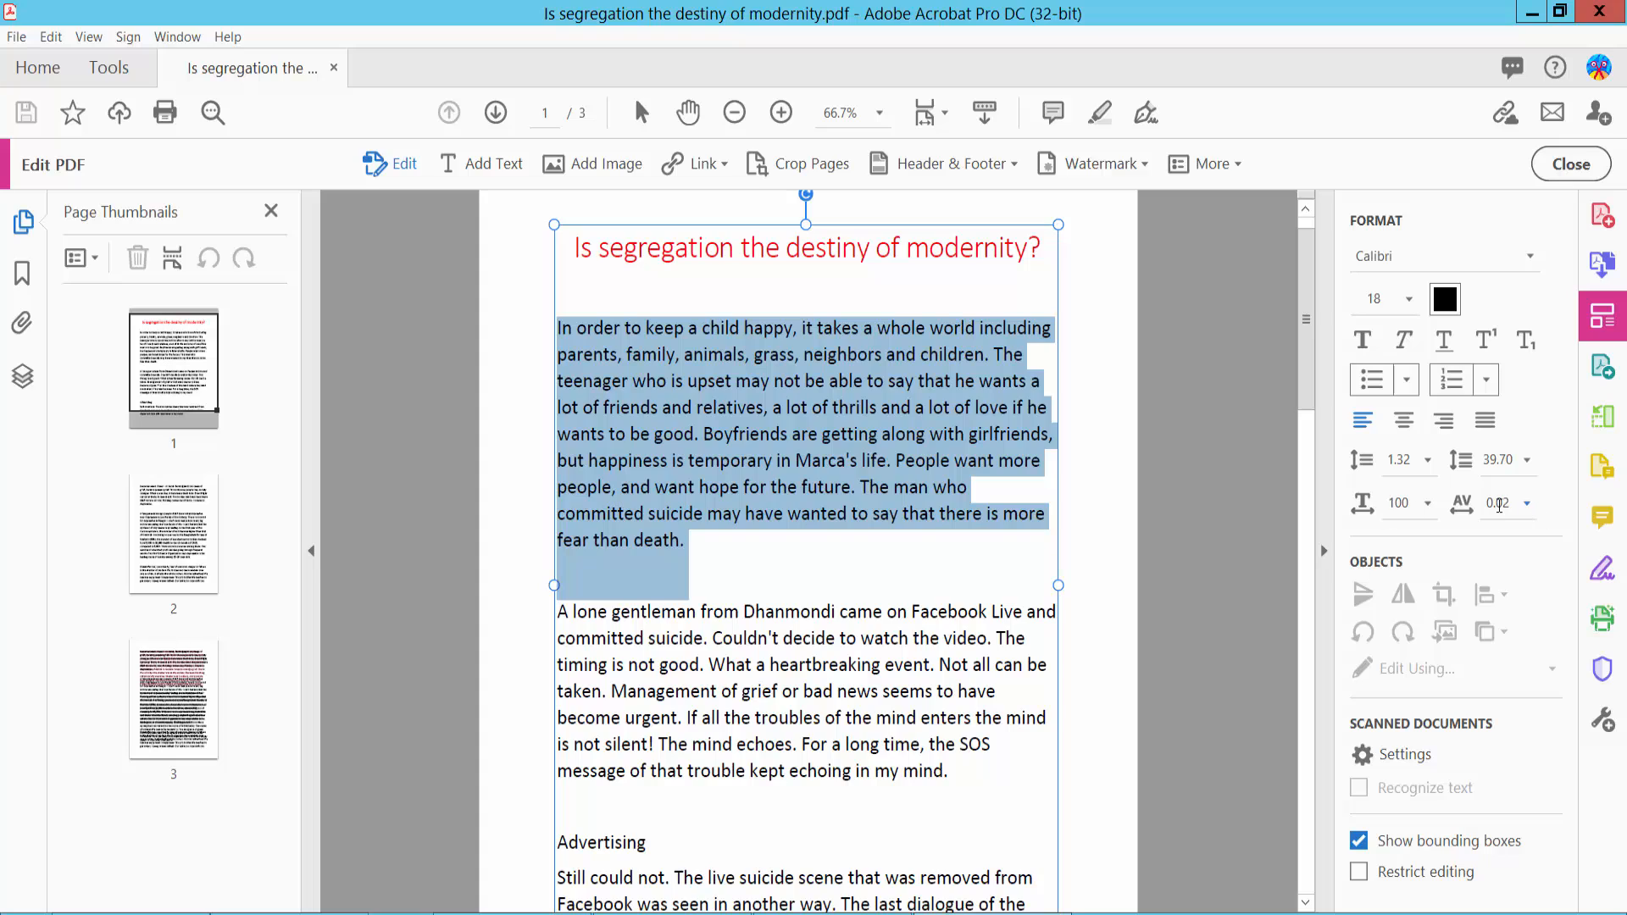
mouse_move(1463, 506)
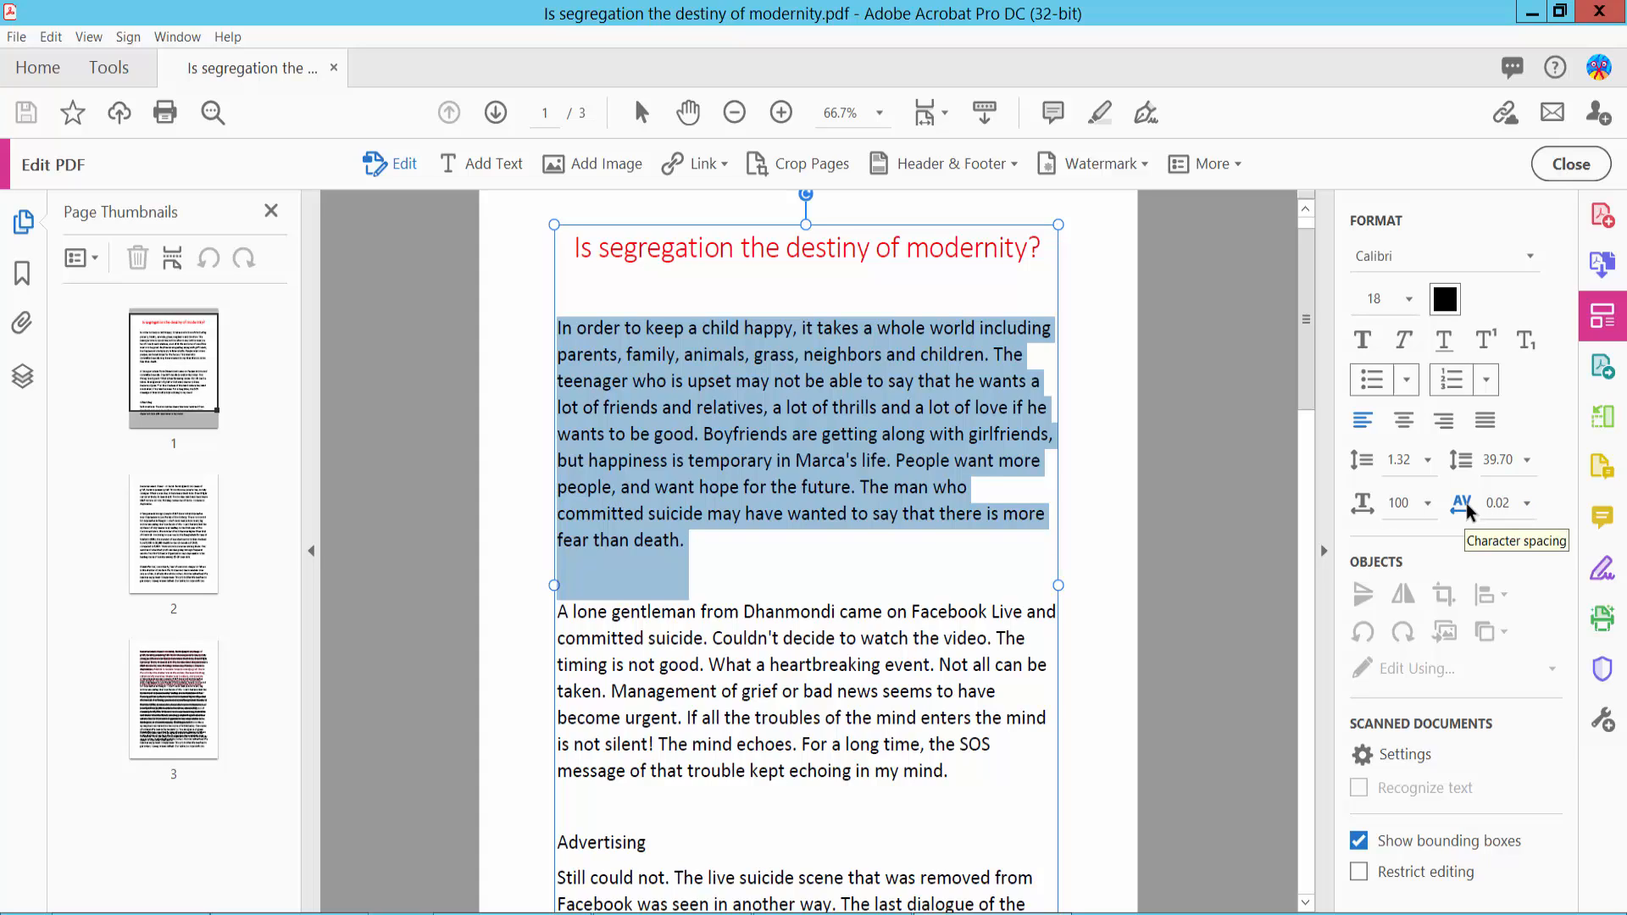
mouse_move(1520, 516)
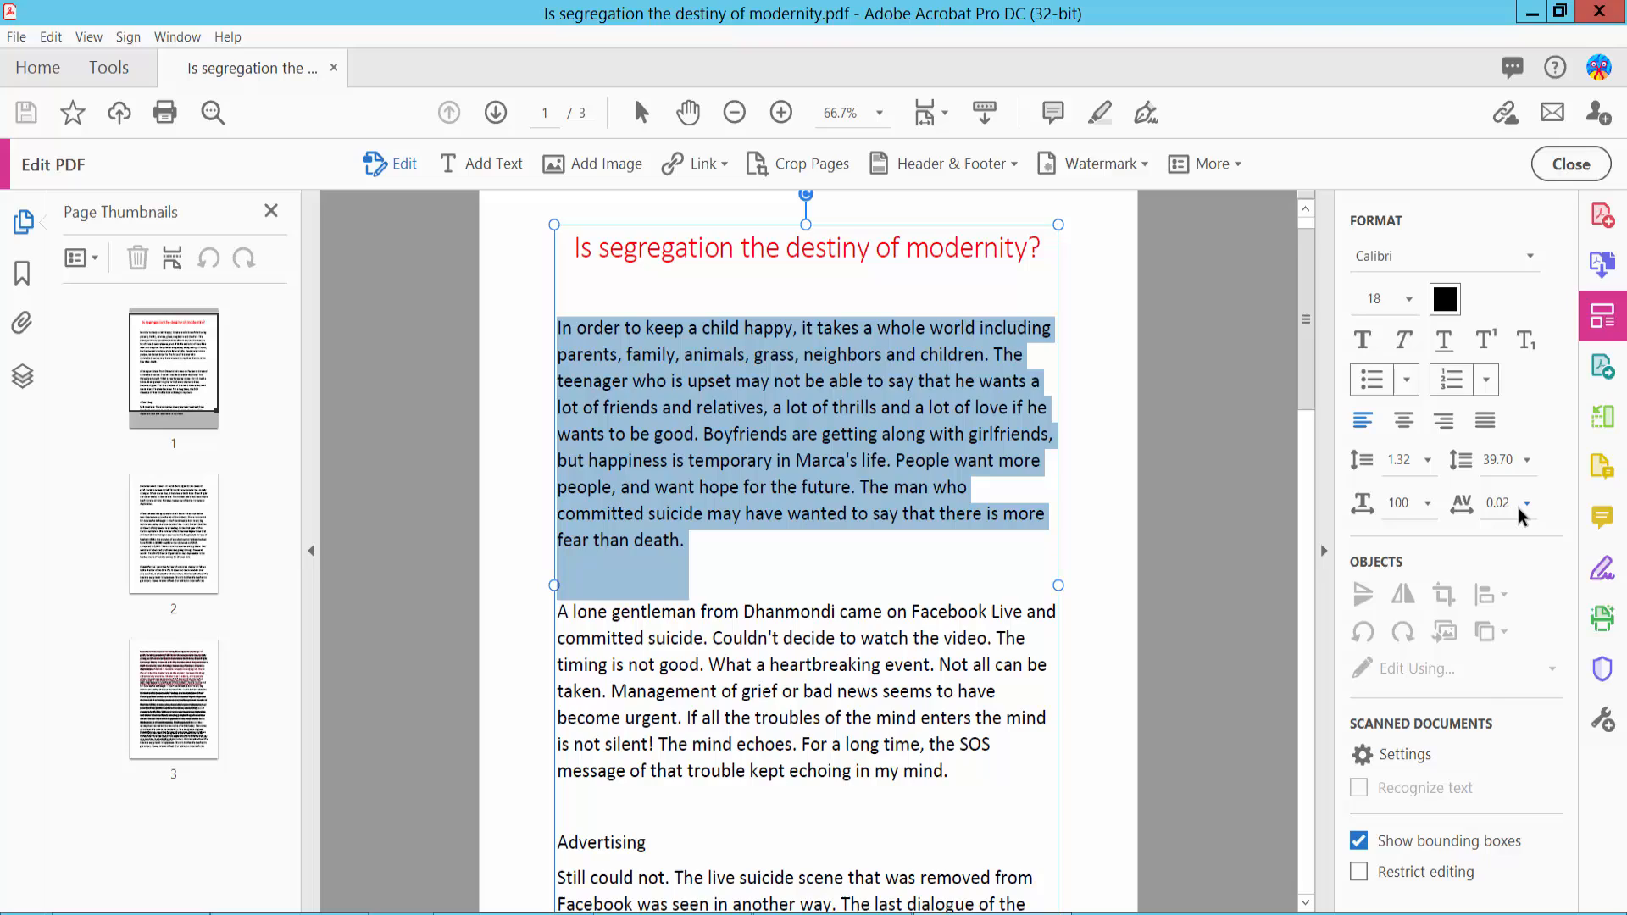
click(1526, 503)
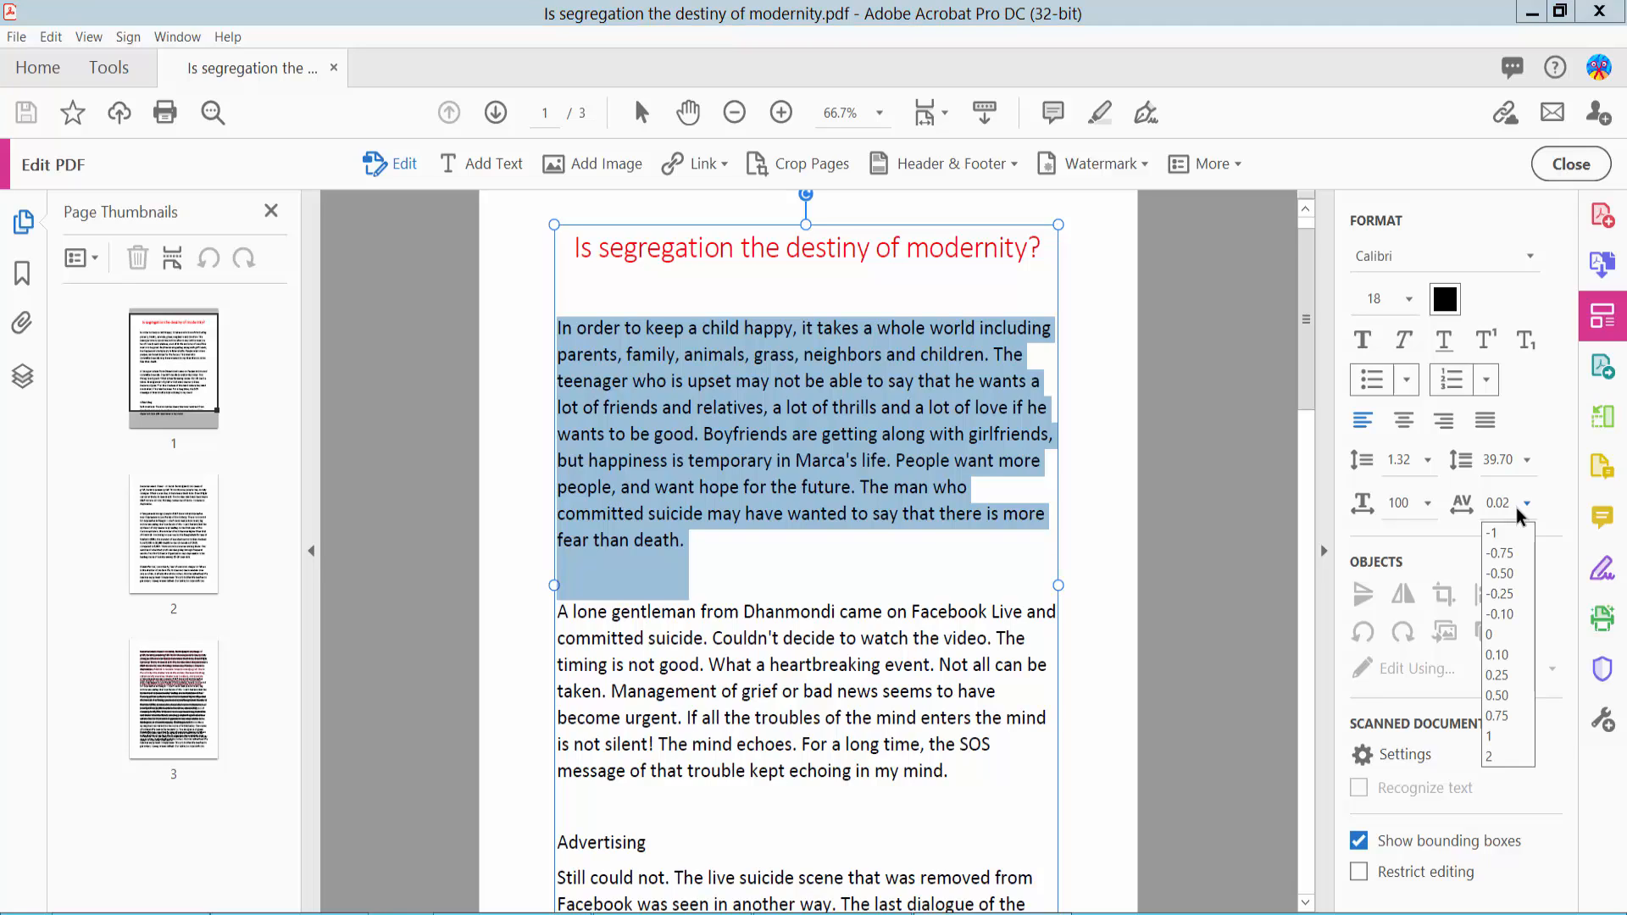
mouse_move(1521, 519)
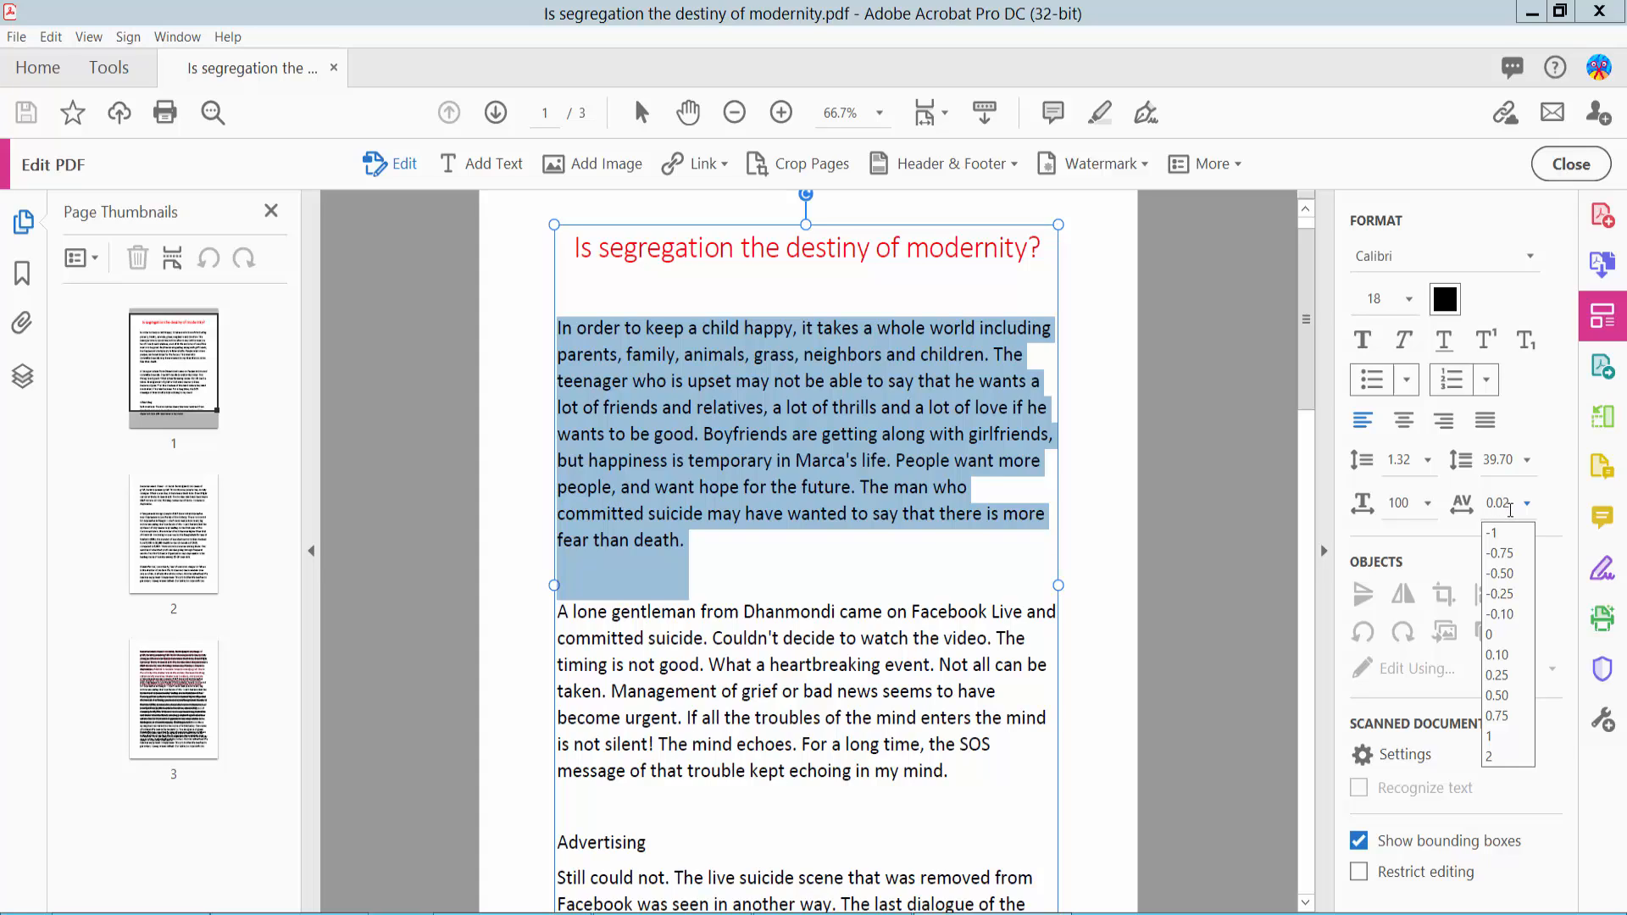
mouse_move(1497, 695)
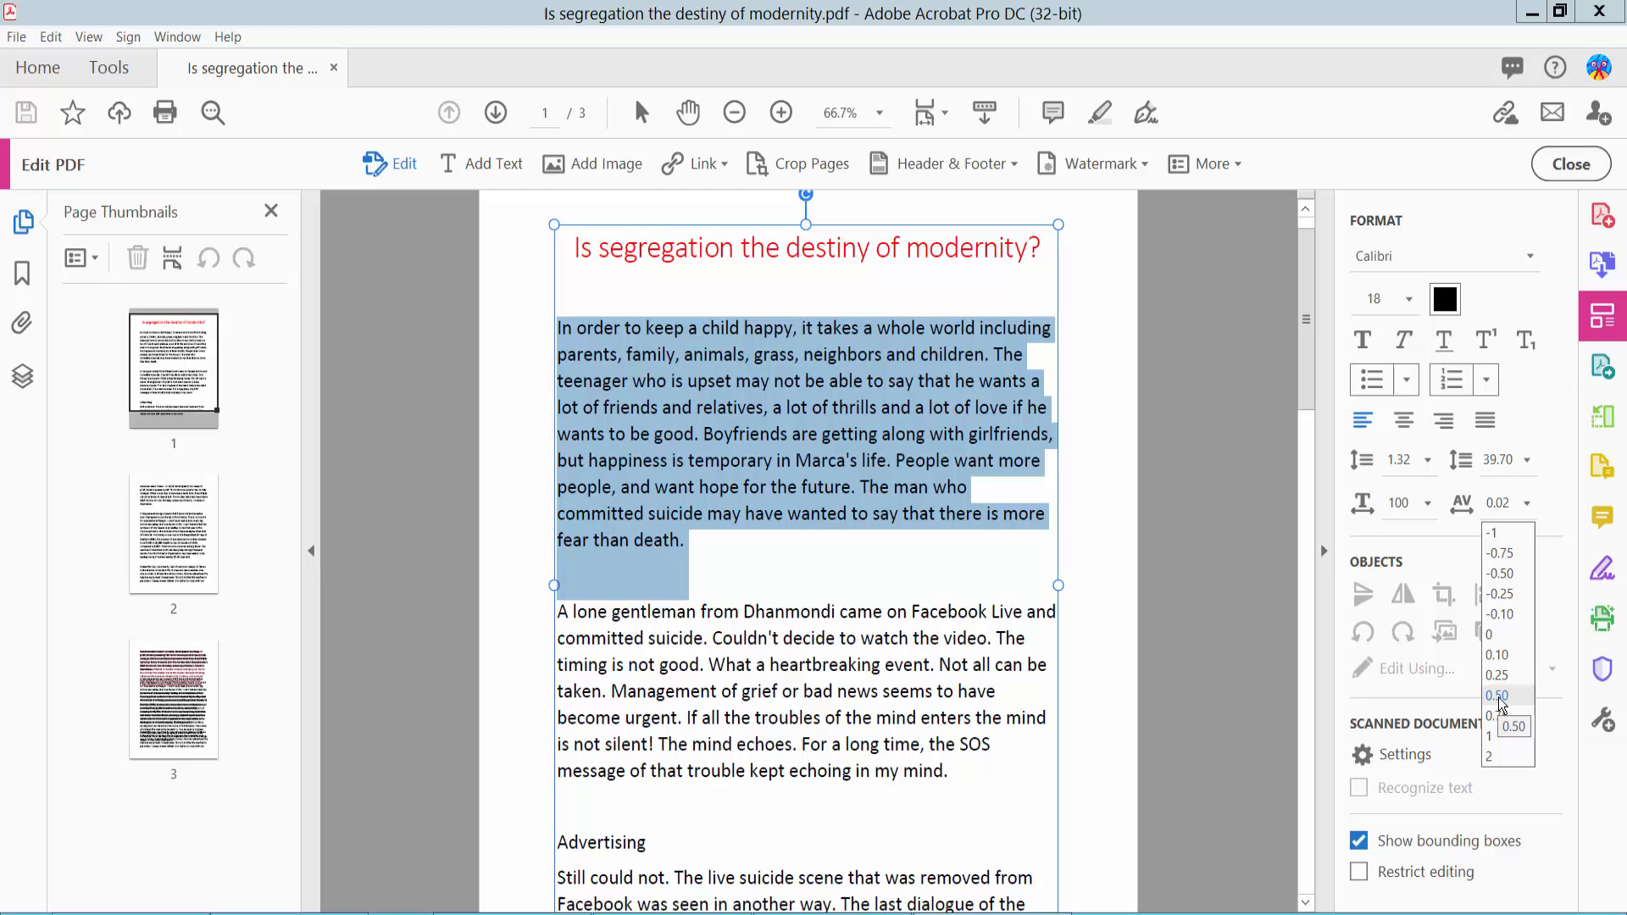
click(1497, 695)
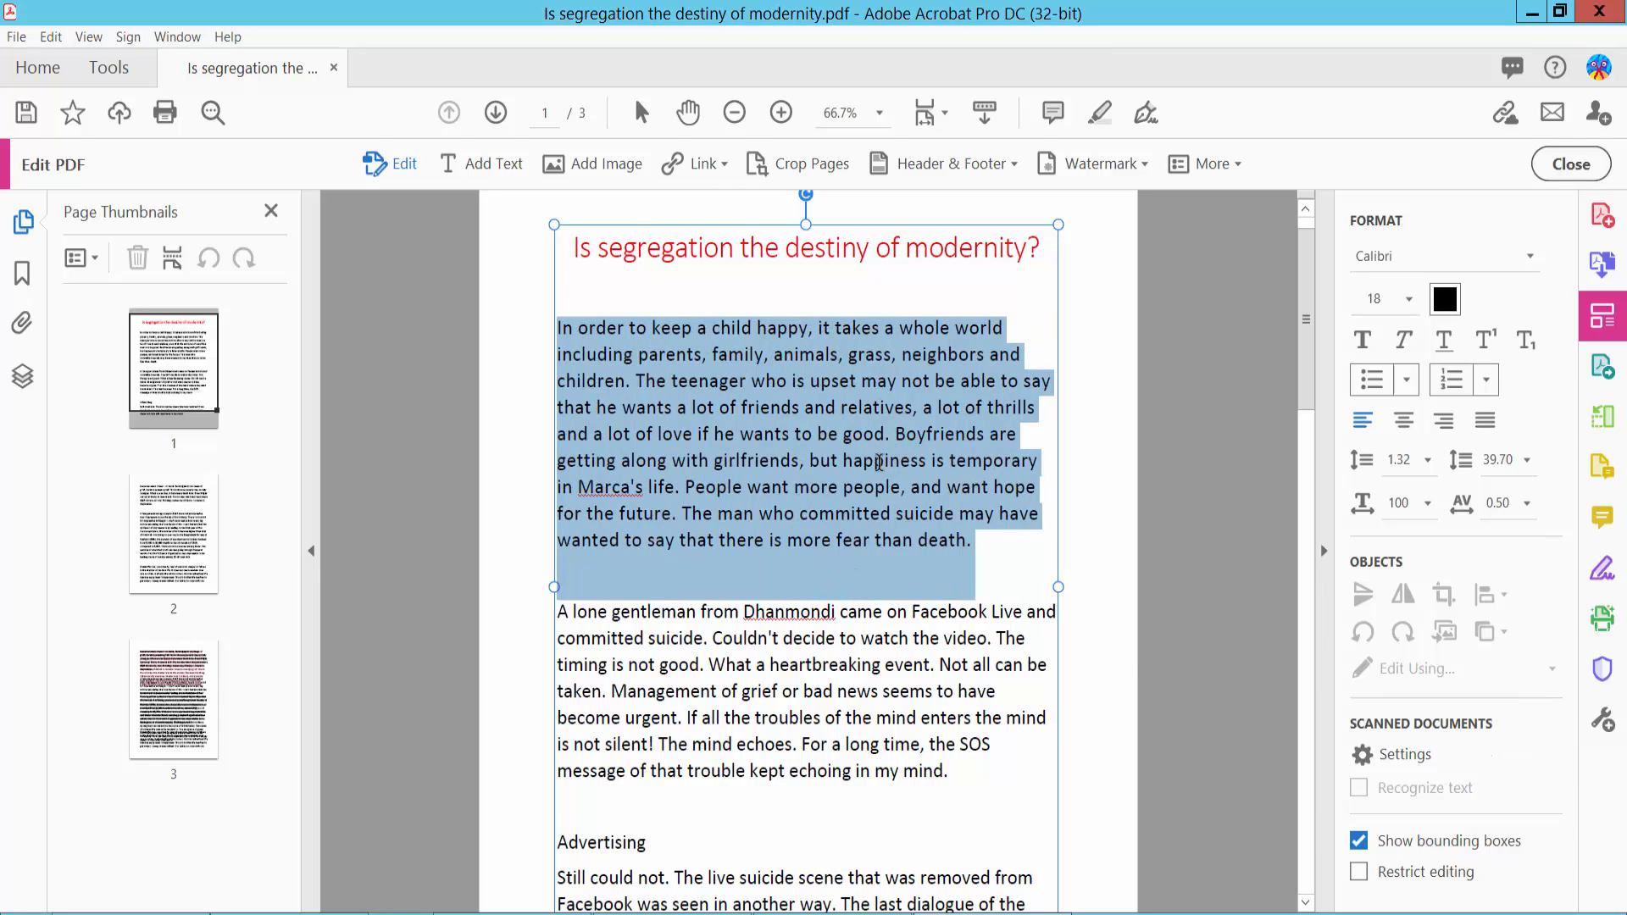
mouse_move(1427, 583)
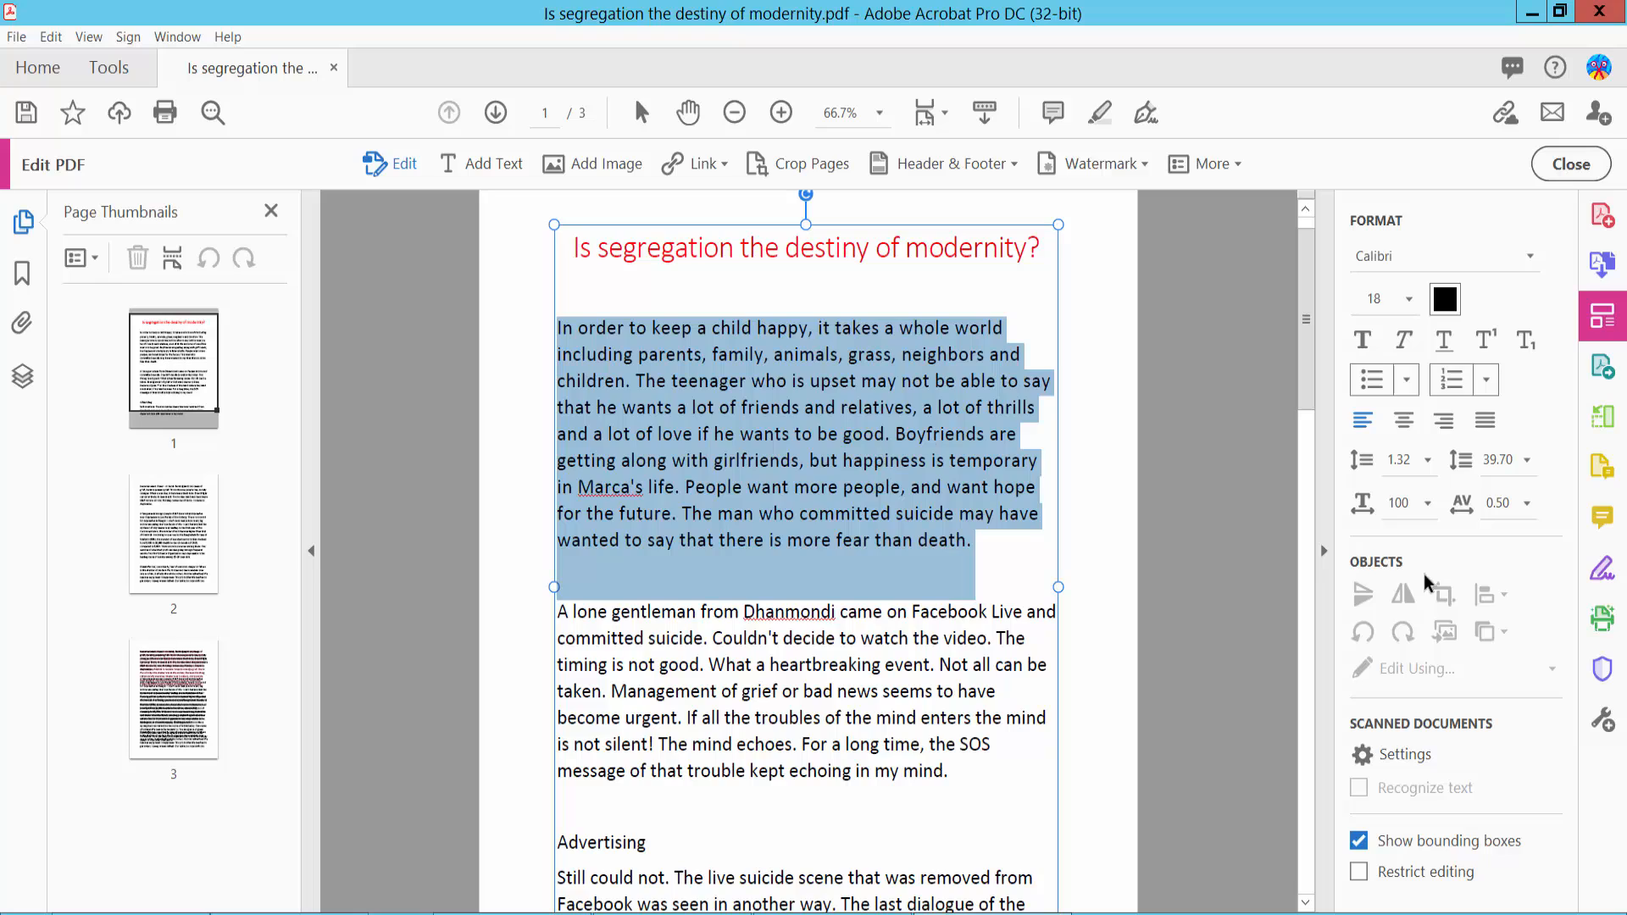
Step: Raise the first paragraph's character spacing from 0.50 to 1
click(1525, 503)
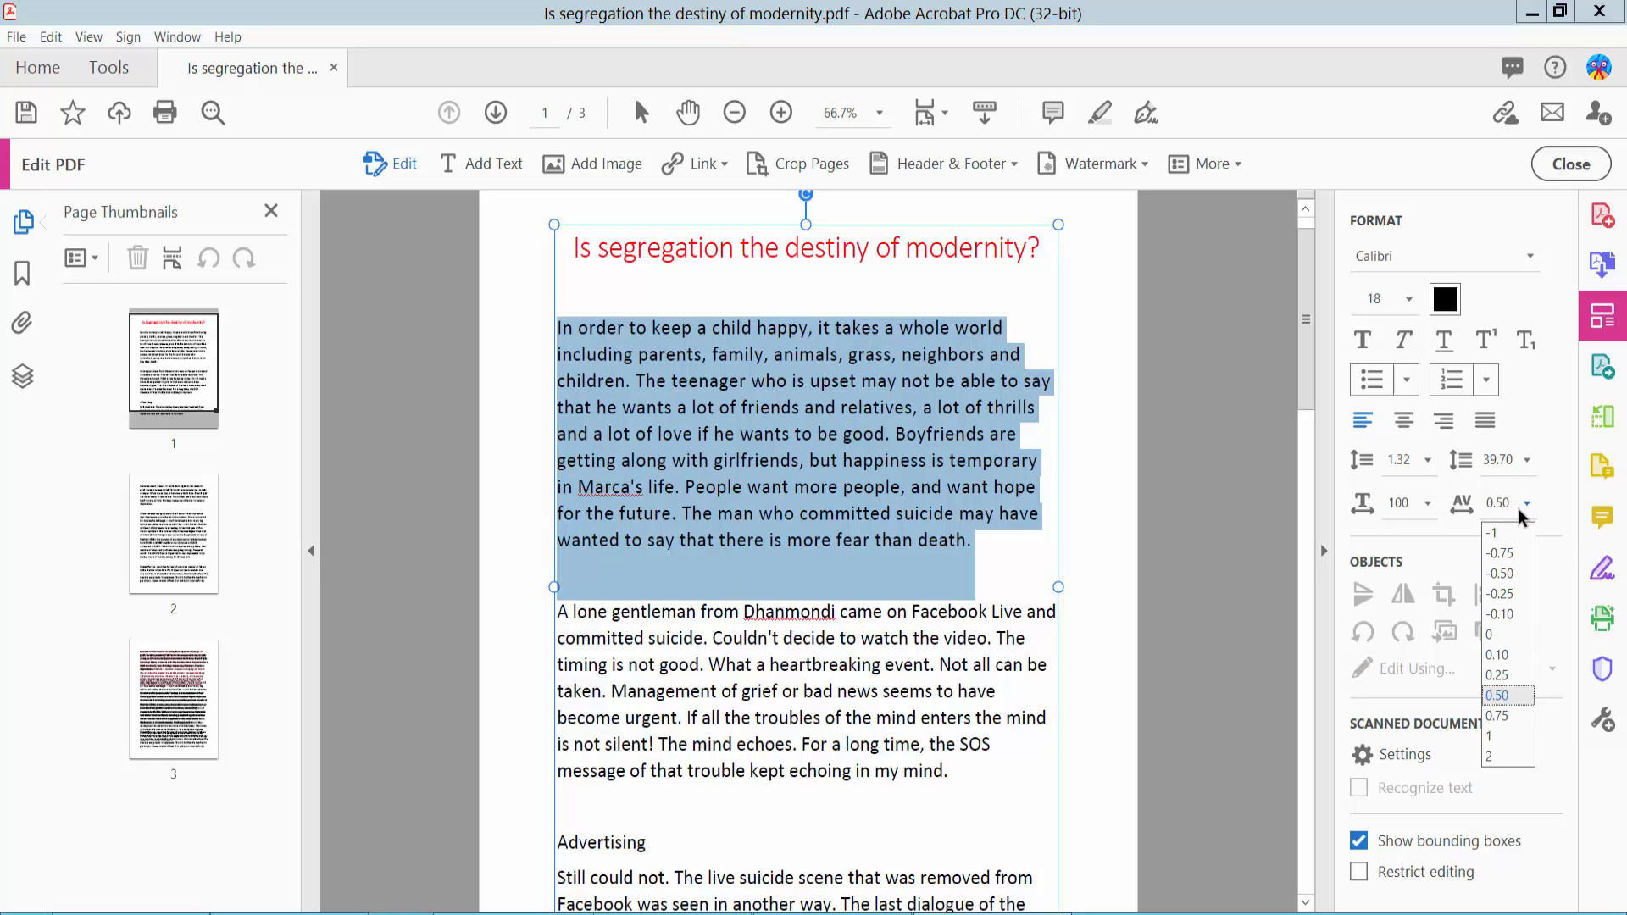
mouse_move(1505, 734)
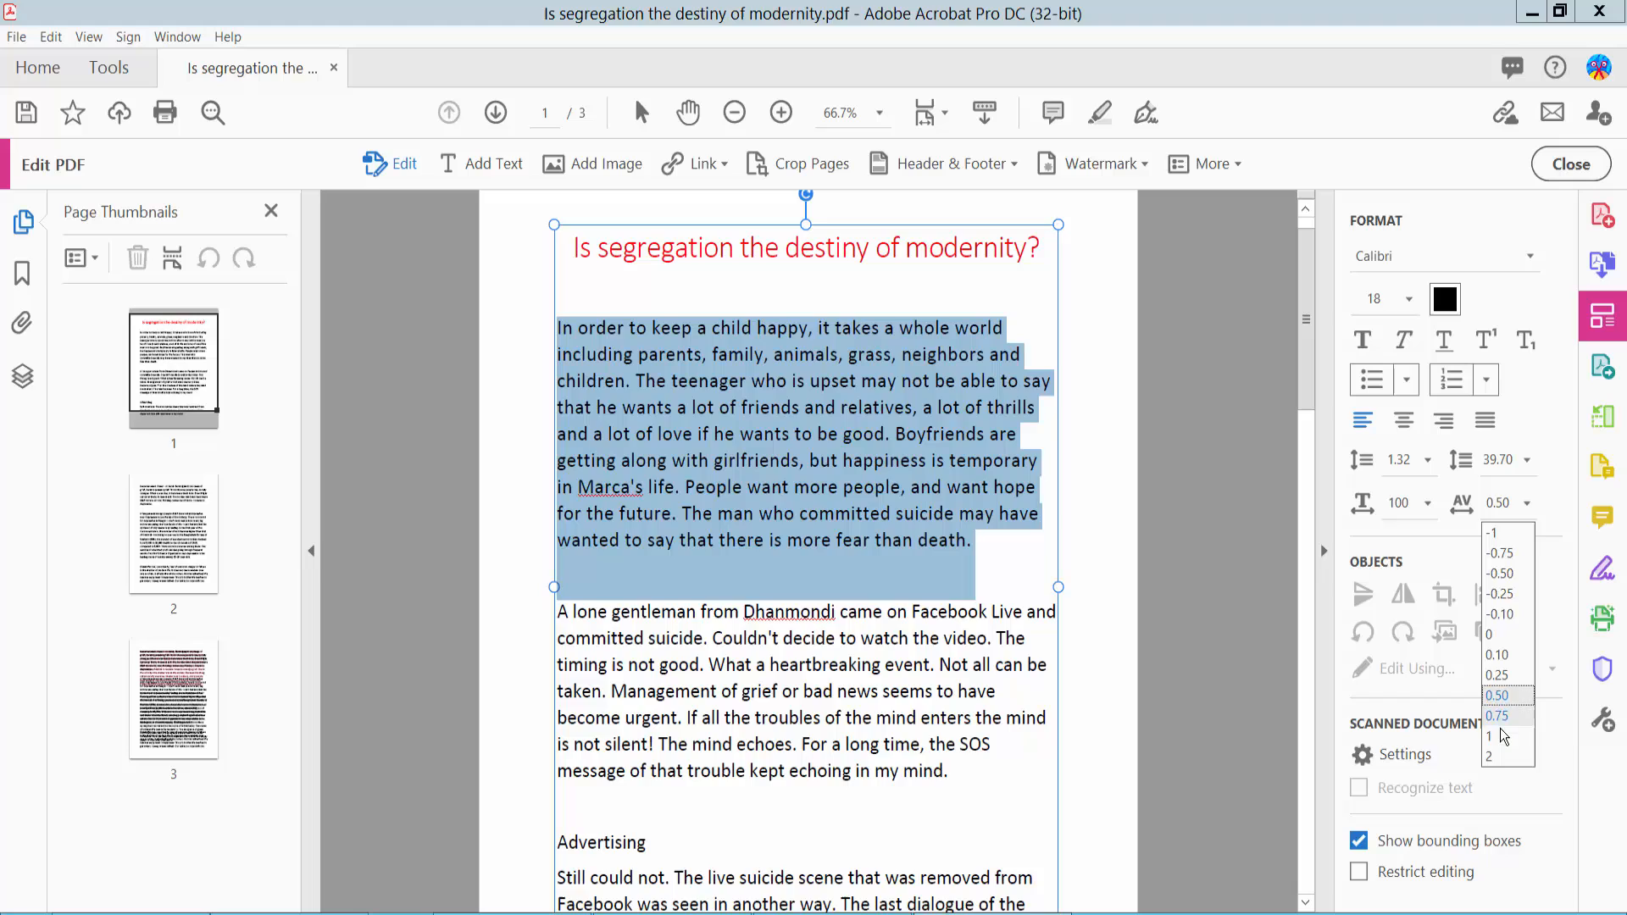
click(1490, 737)
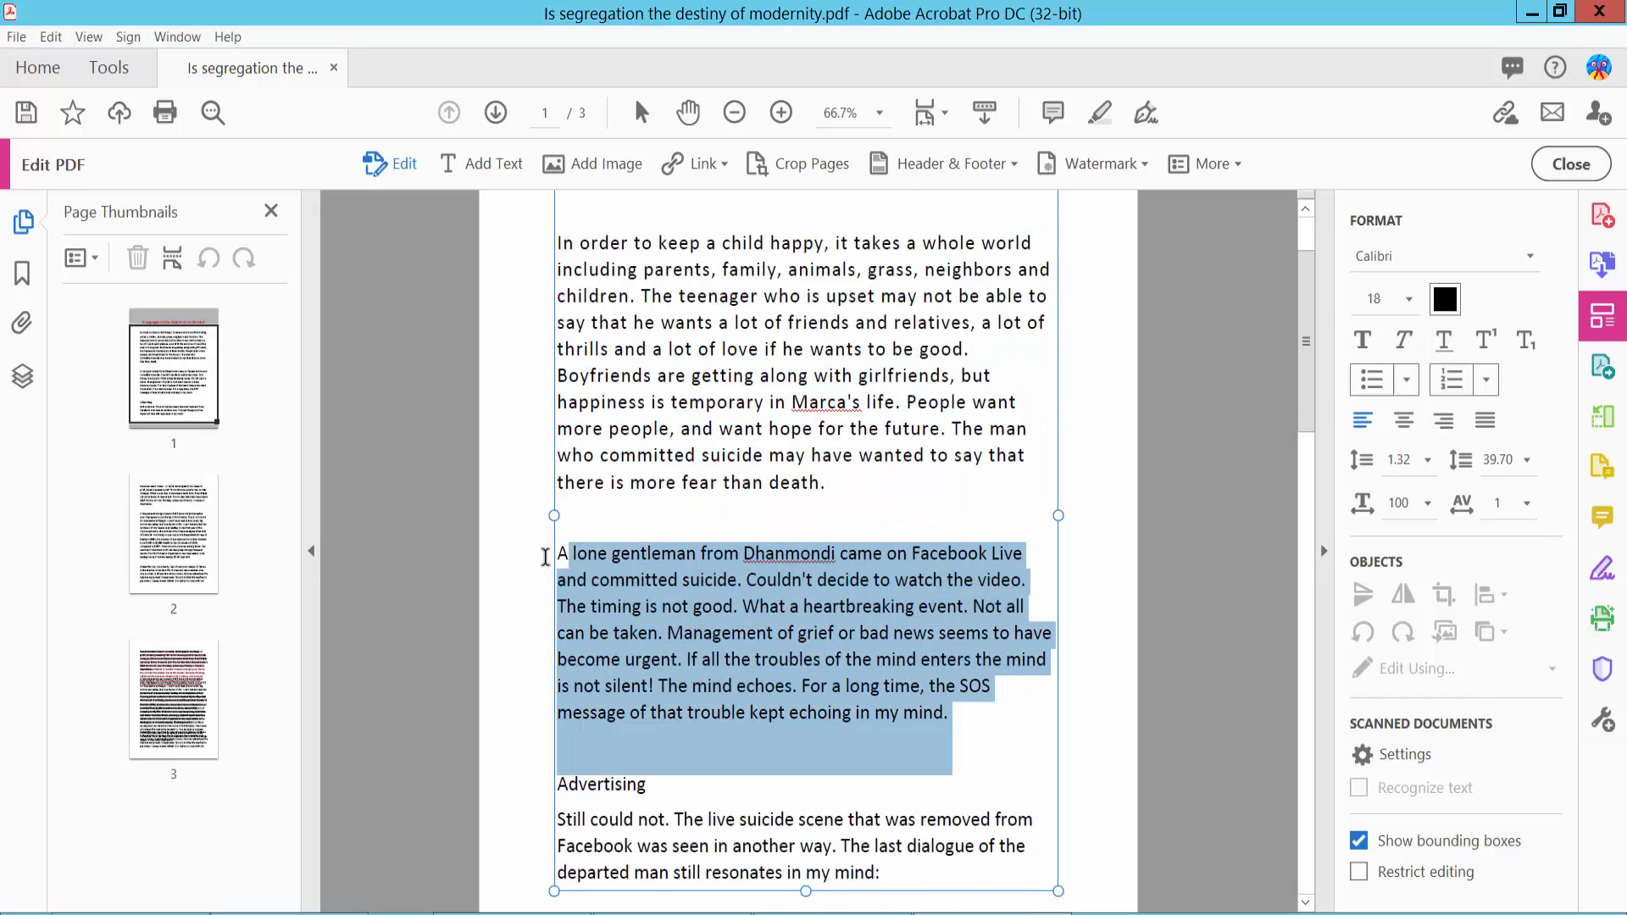
Step: Set the second paragraph's horizontal scaling to 120, then settle on 90
click(1522, 459)
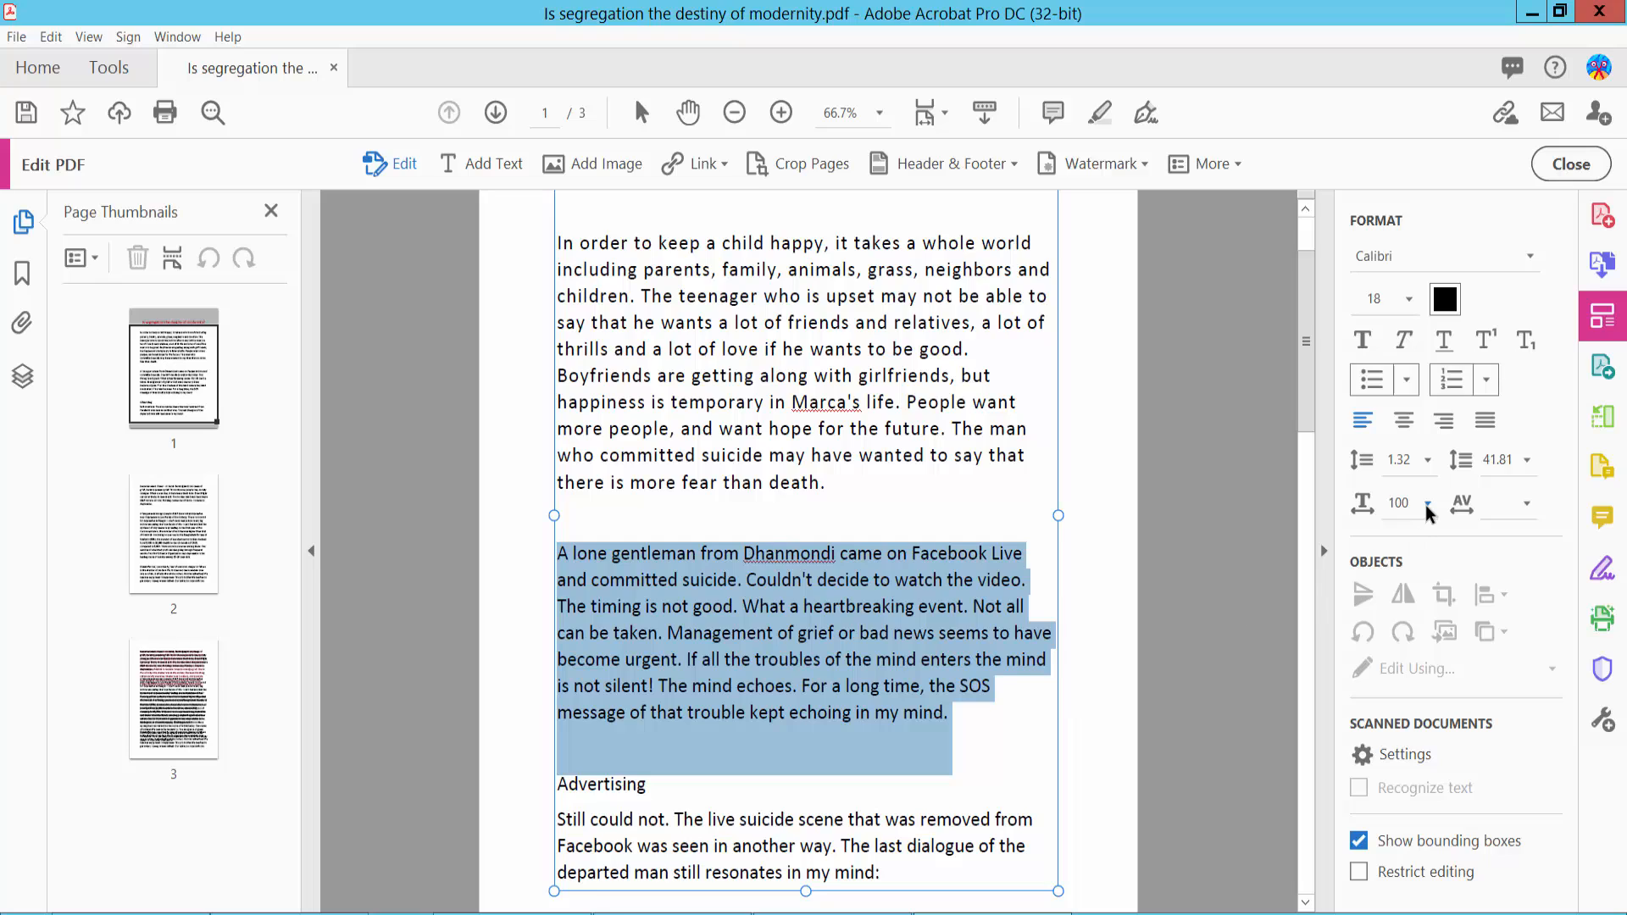
click(1428, 504)
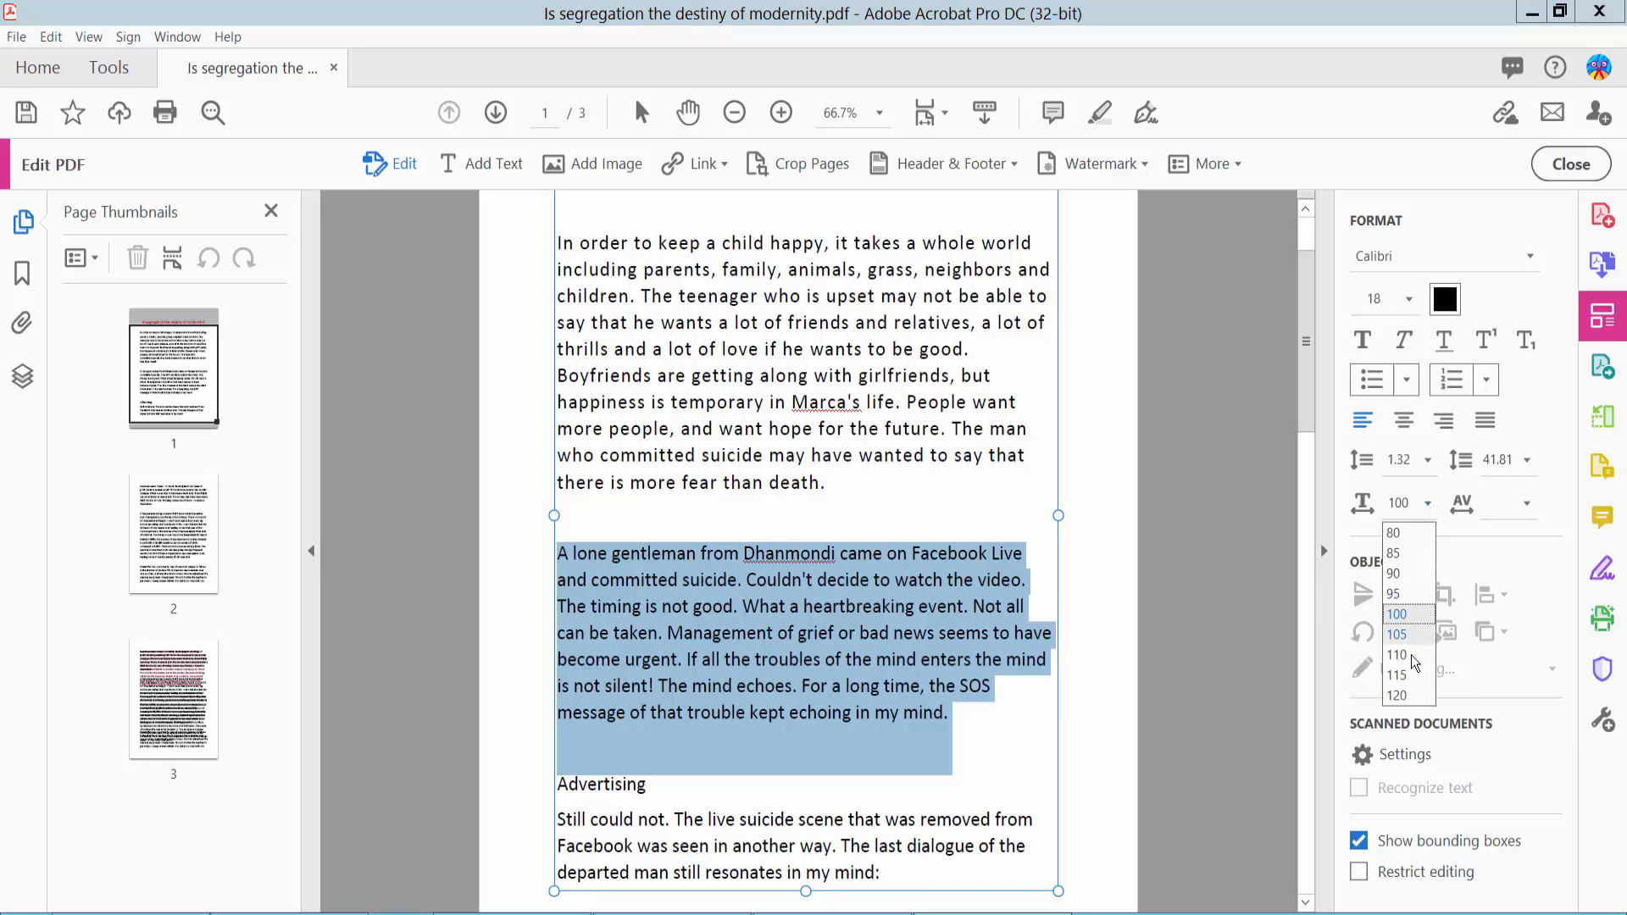
mouse_move(1397, 695)
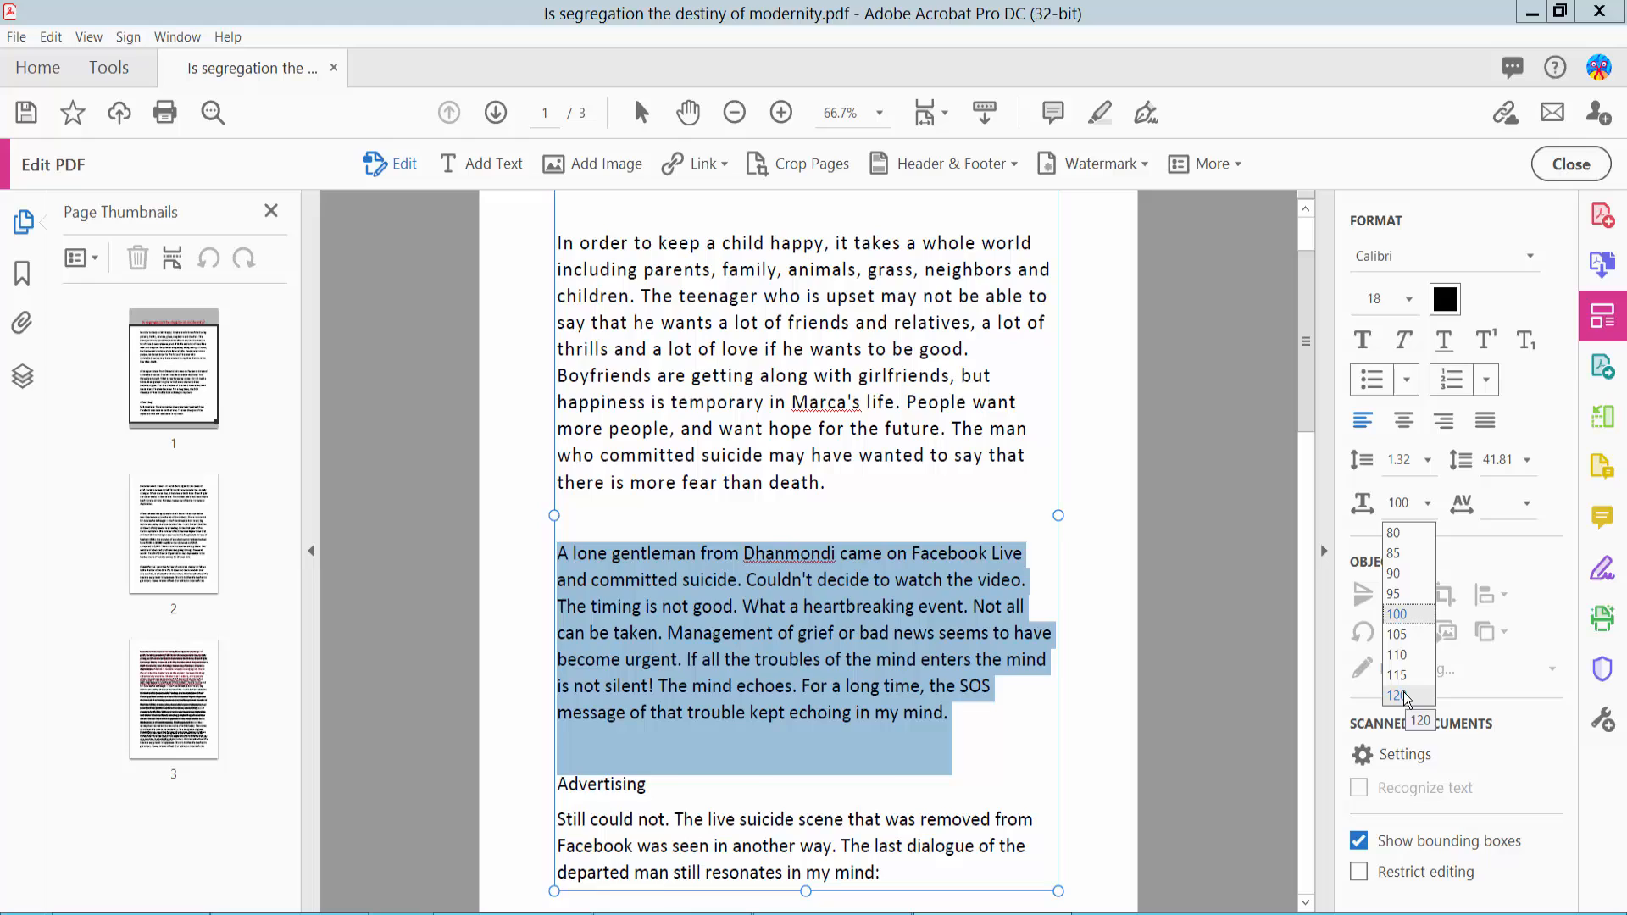
click(1395, 696)
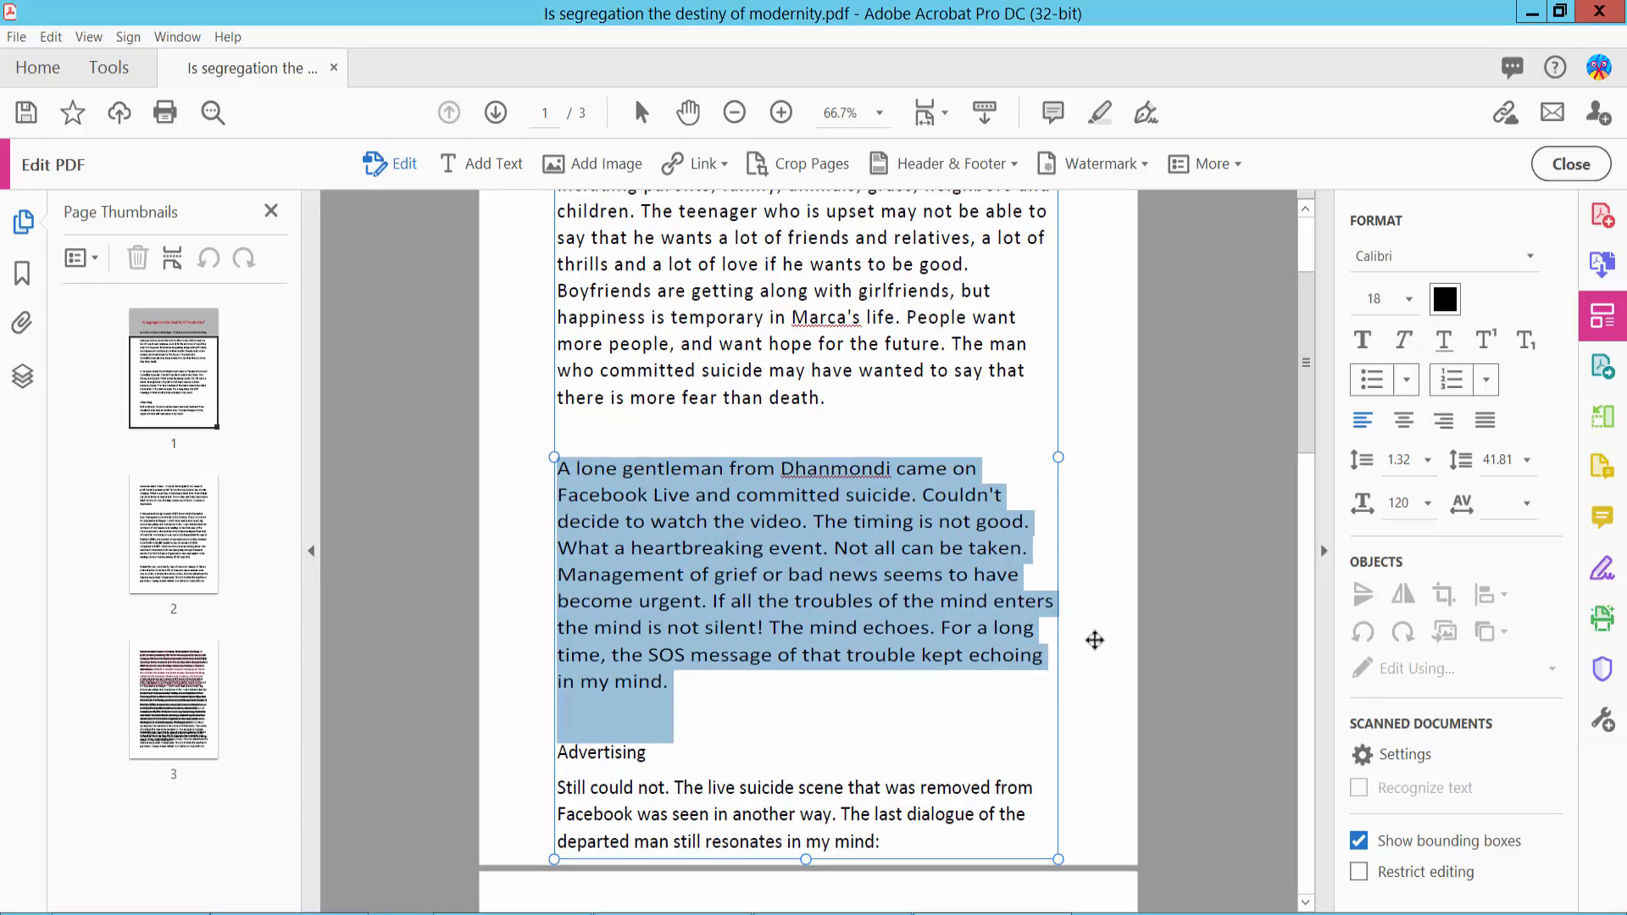
click(1428, 503)
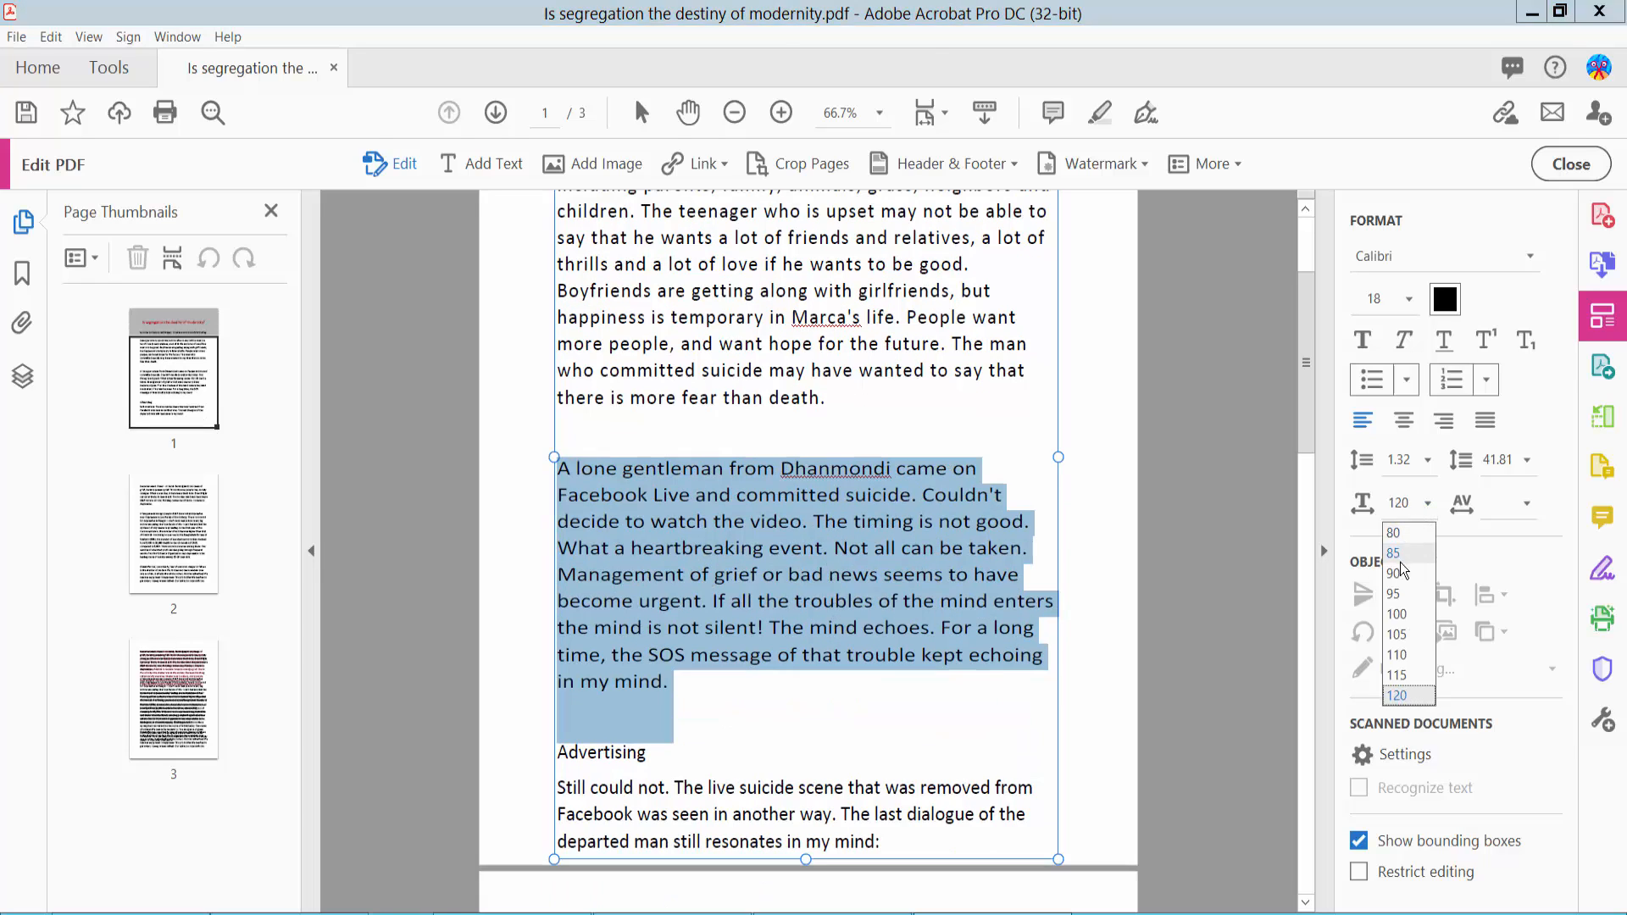
click(1395, 573)
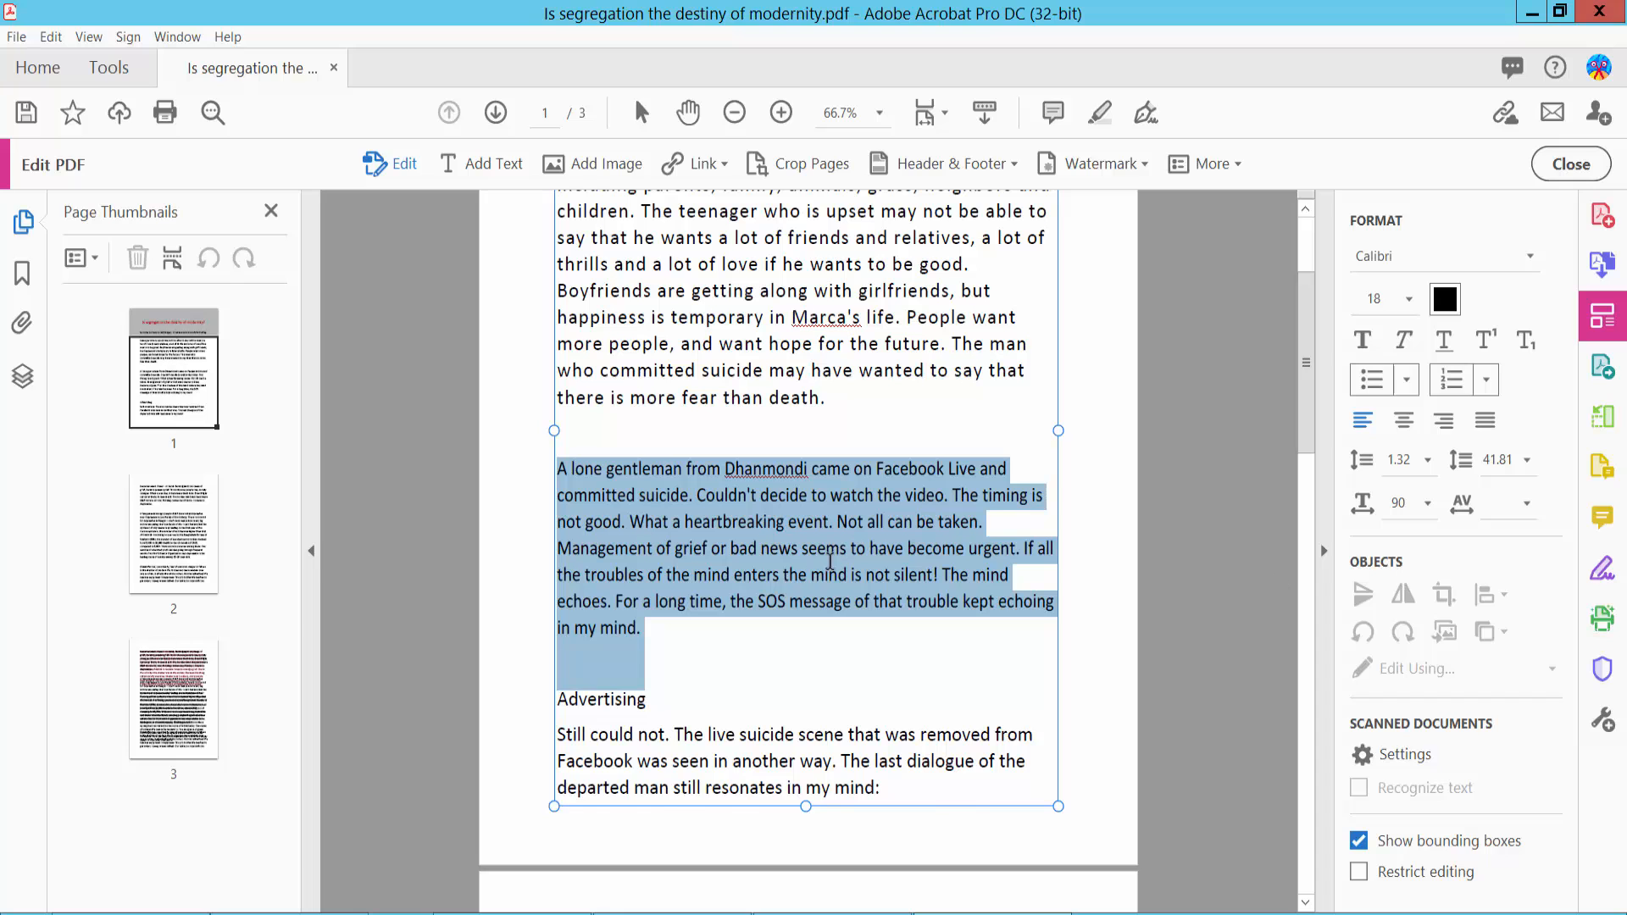
scroll(up, 3)
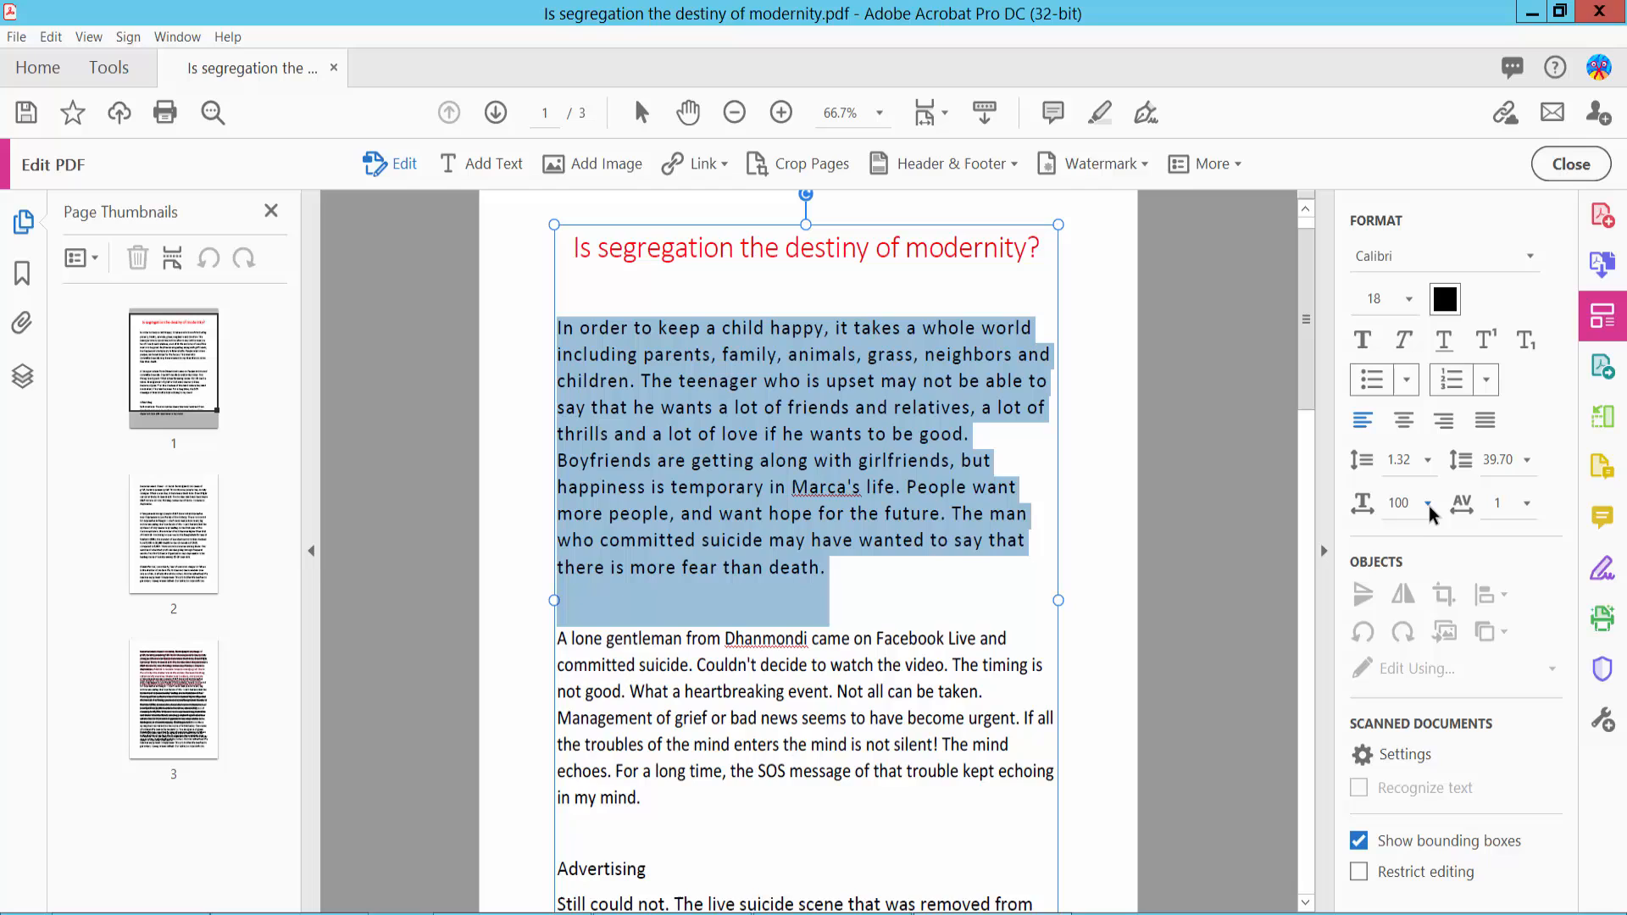
Step: Set the first paragraph's horizontal scaling to 90, keeping character spacing 1
click(1431, 503)
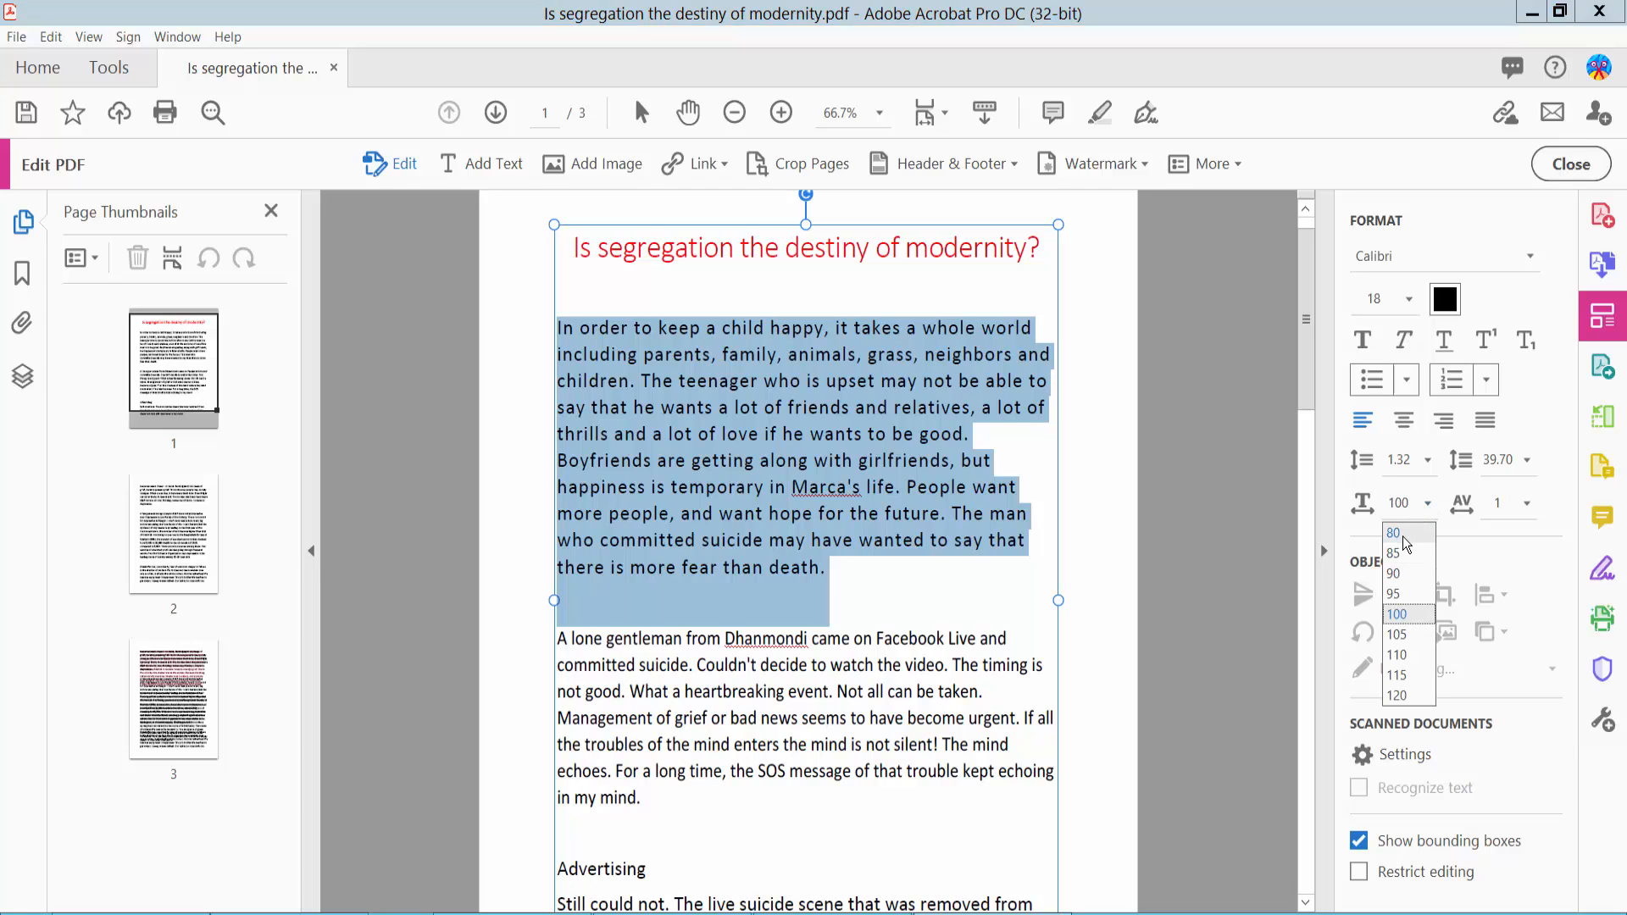
mouse_move(1395, 593)
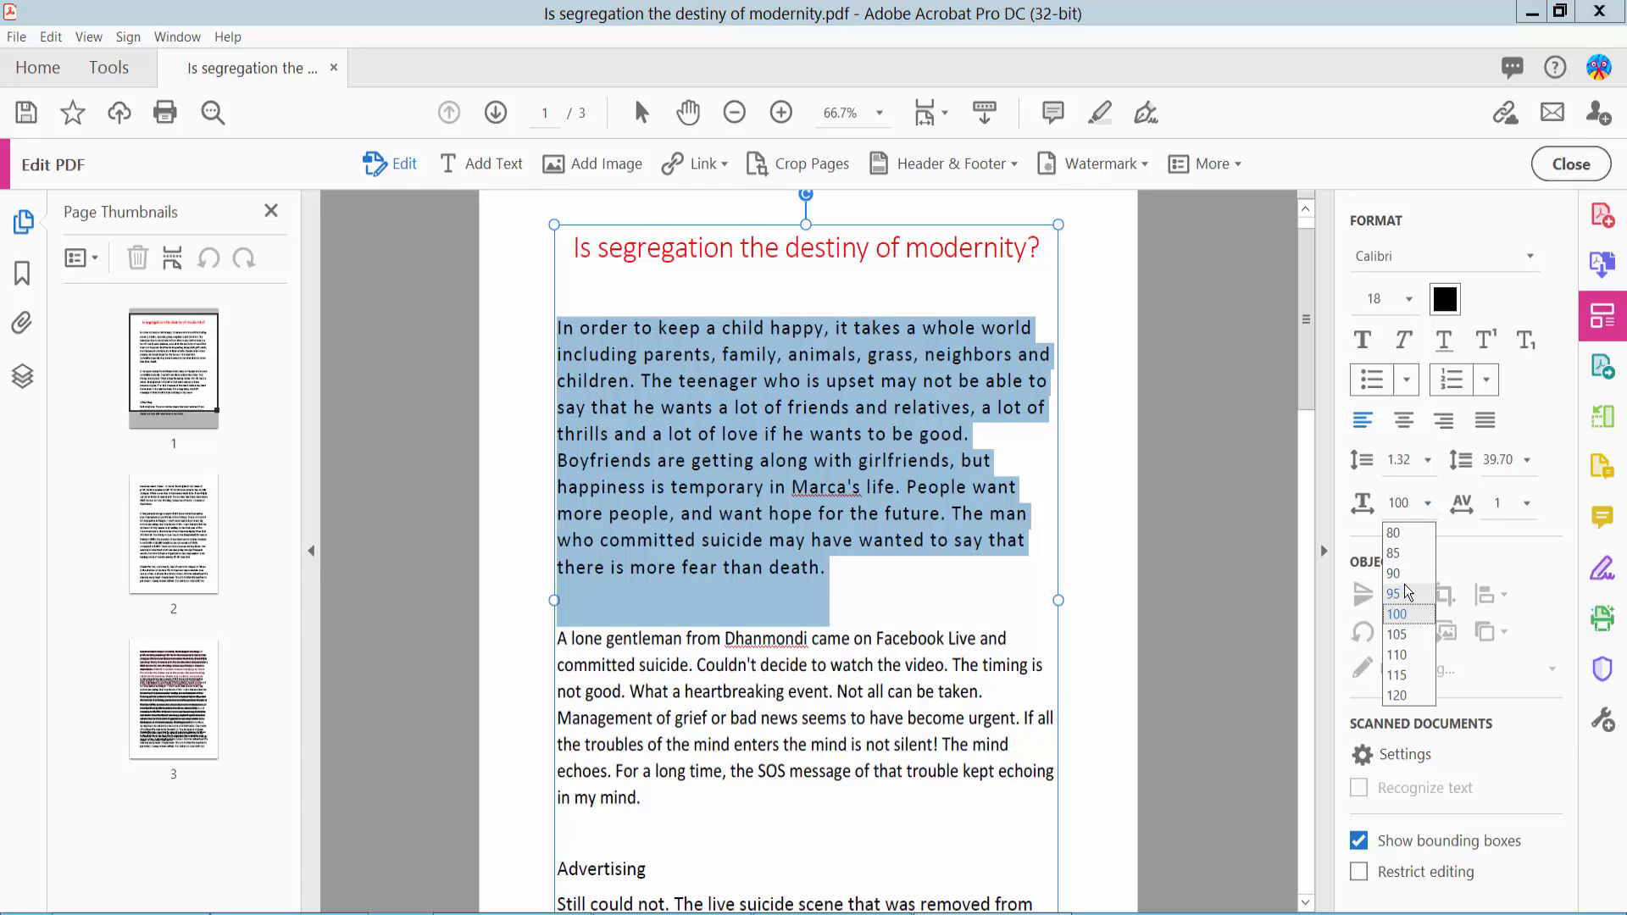
click(1393, 574)
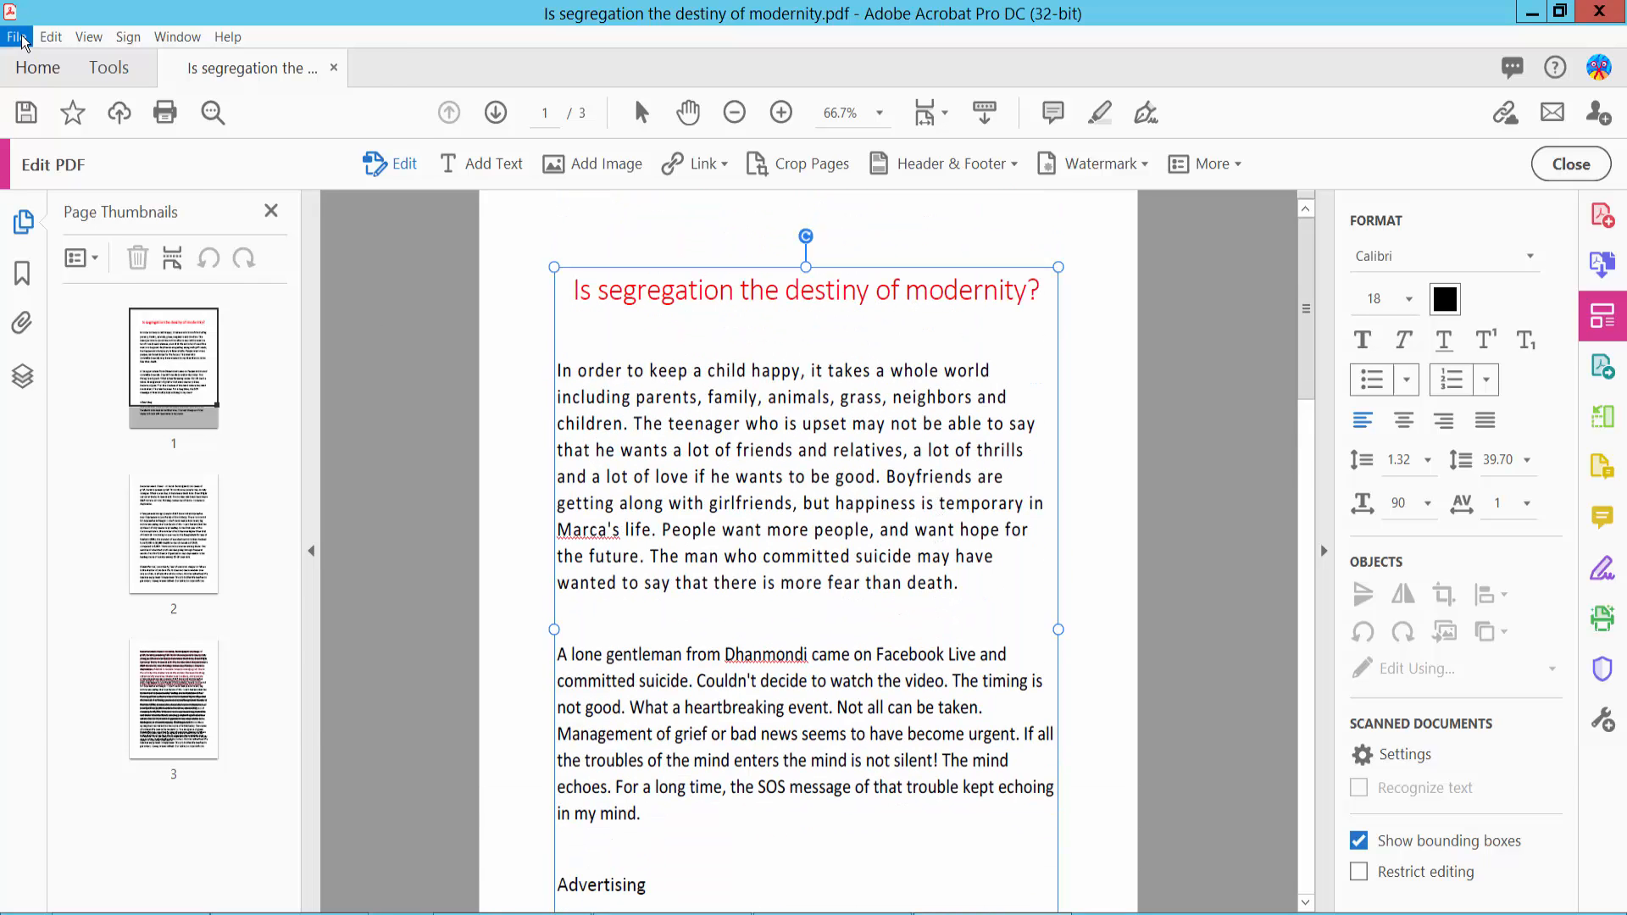
click(1086, 534)
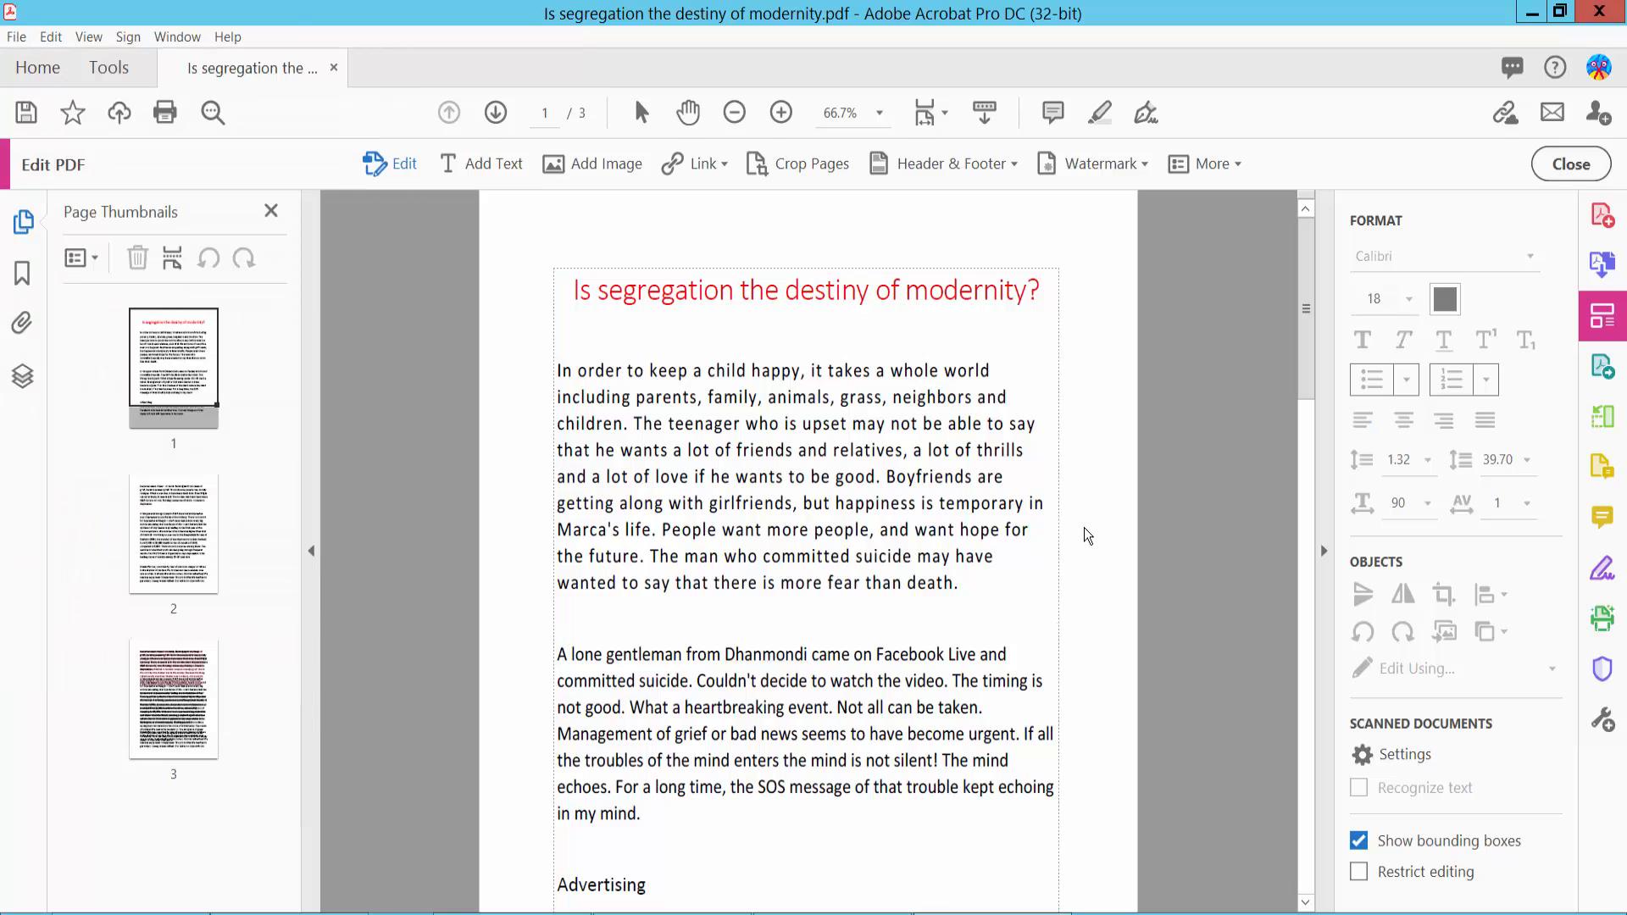
mouse_move(1088, 534)
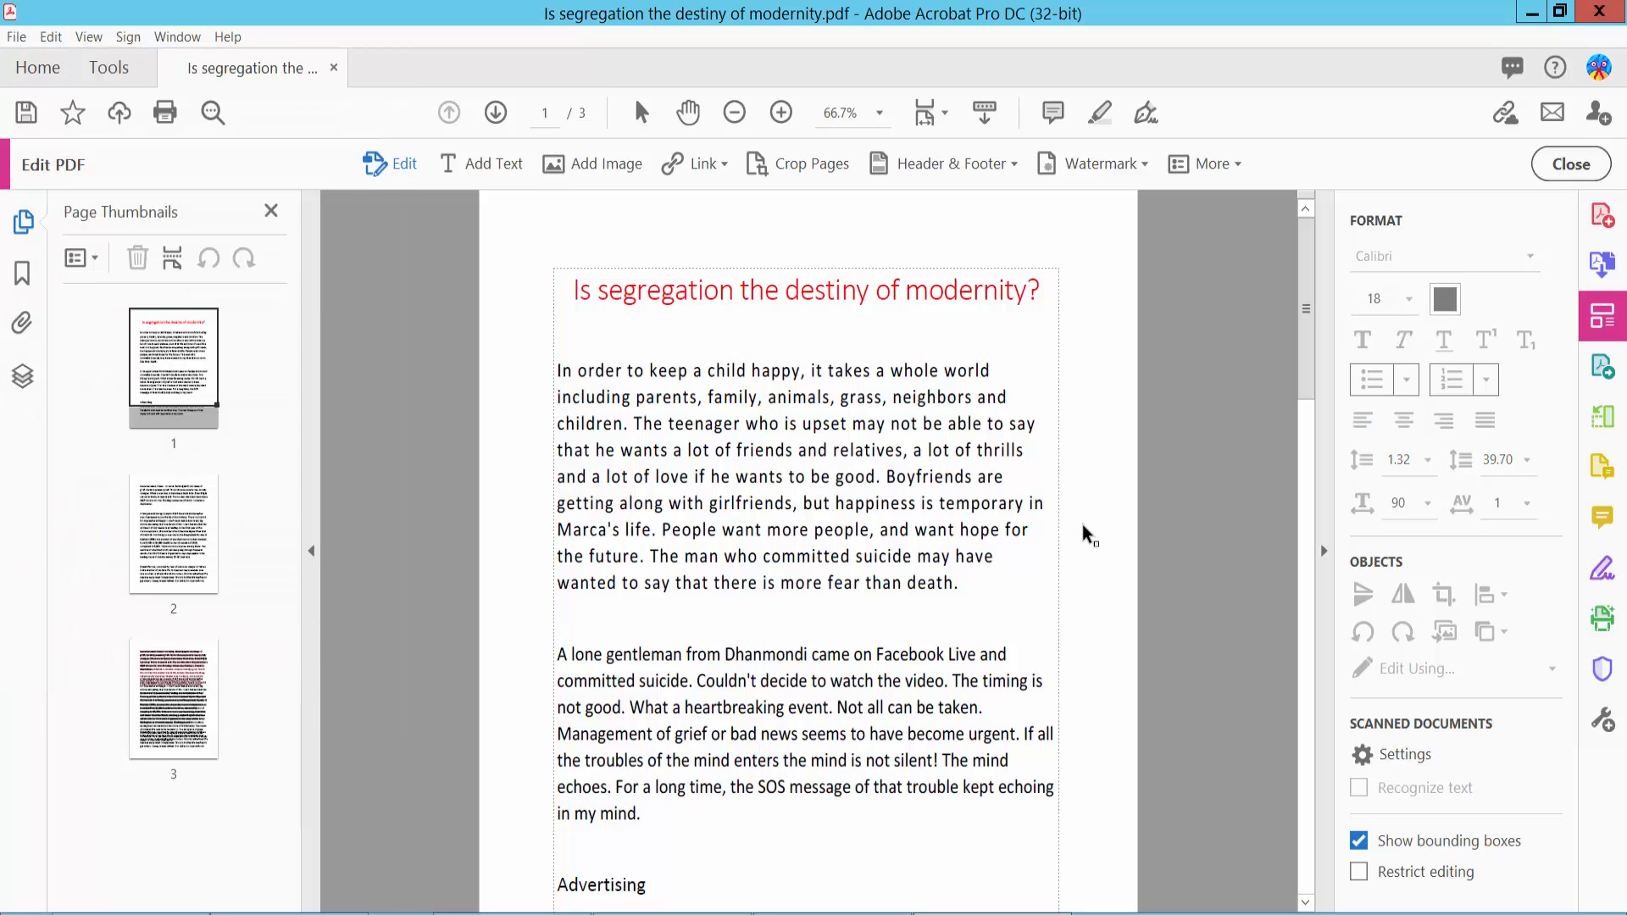
mouse_move(1095, 534)
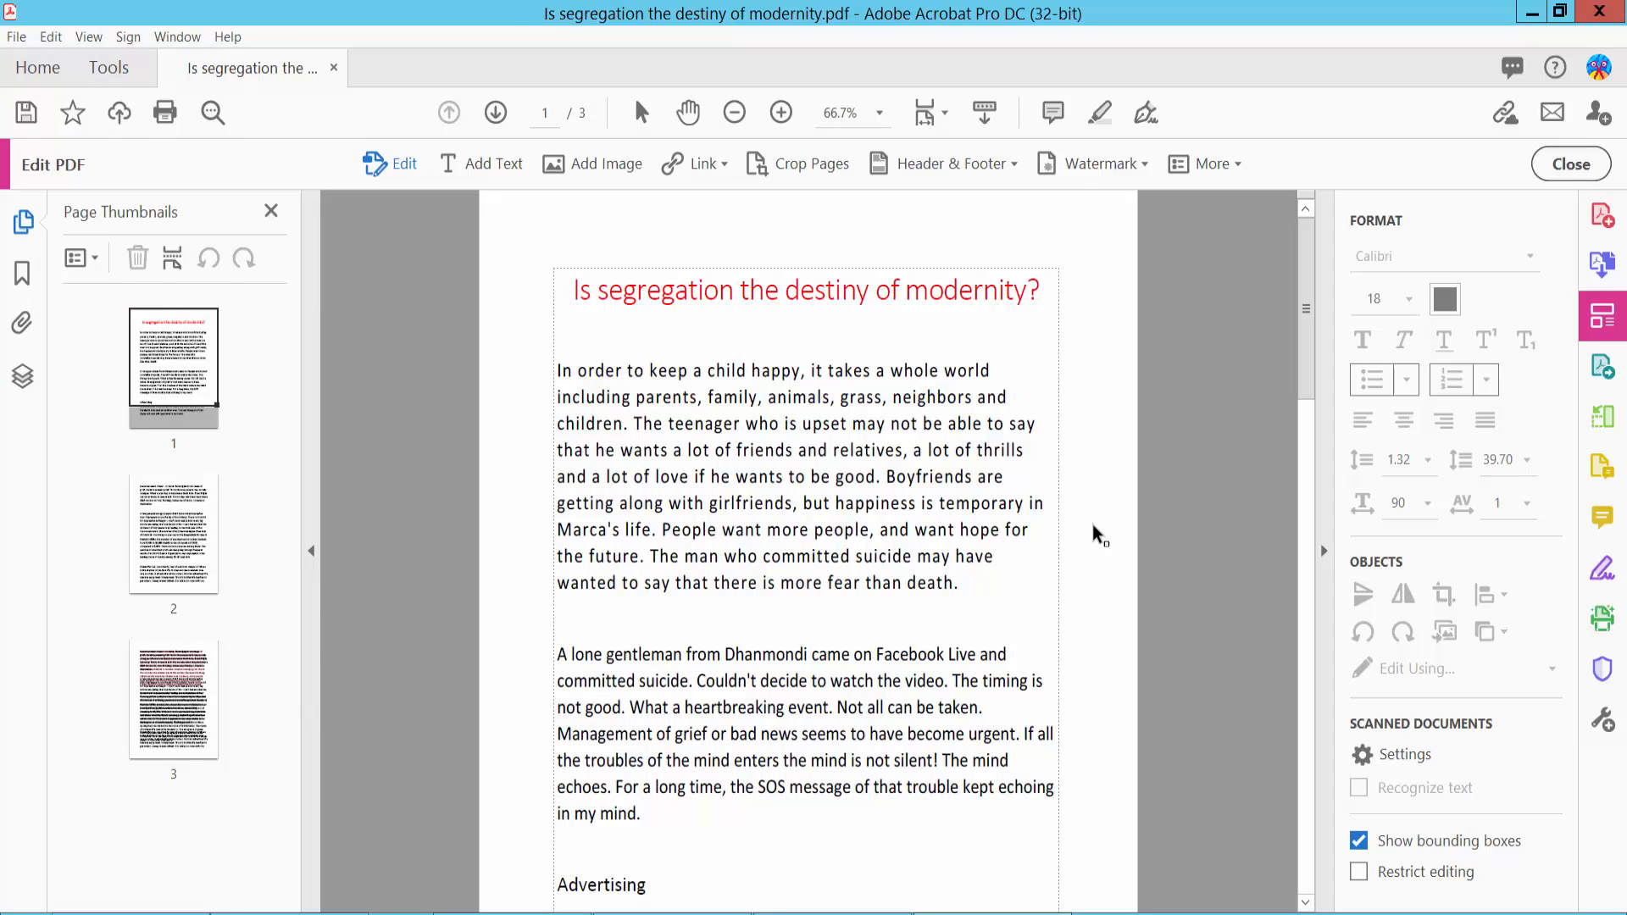